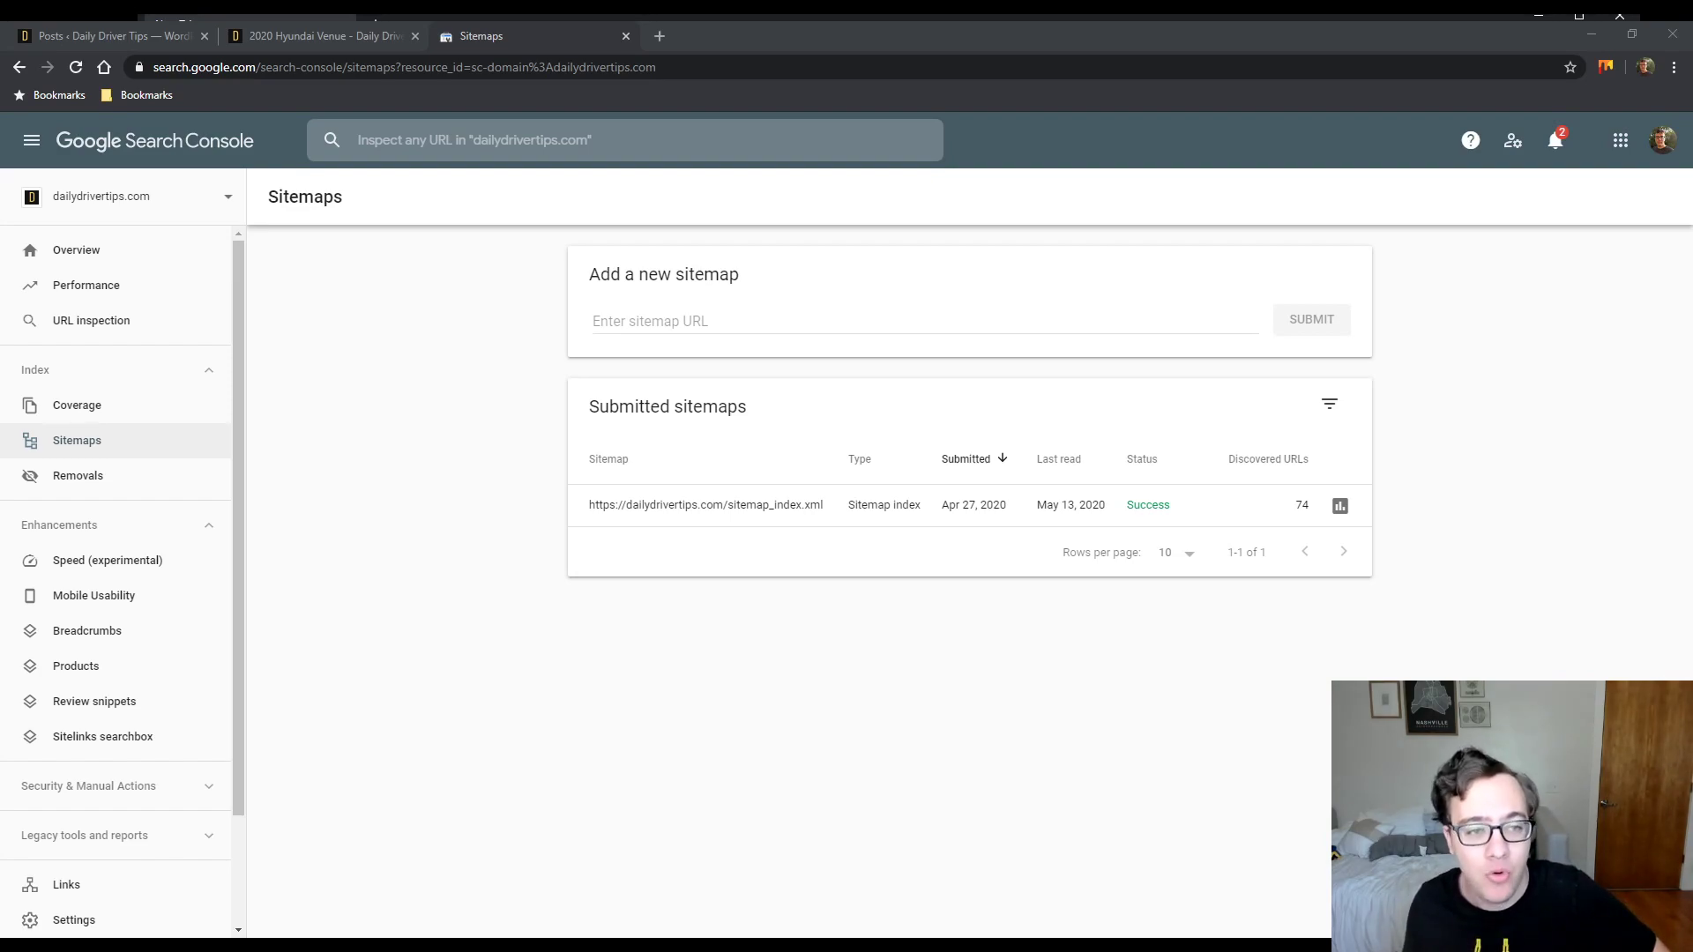
mouse_move(1555, 518)
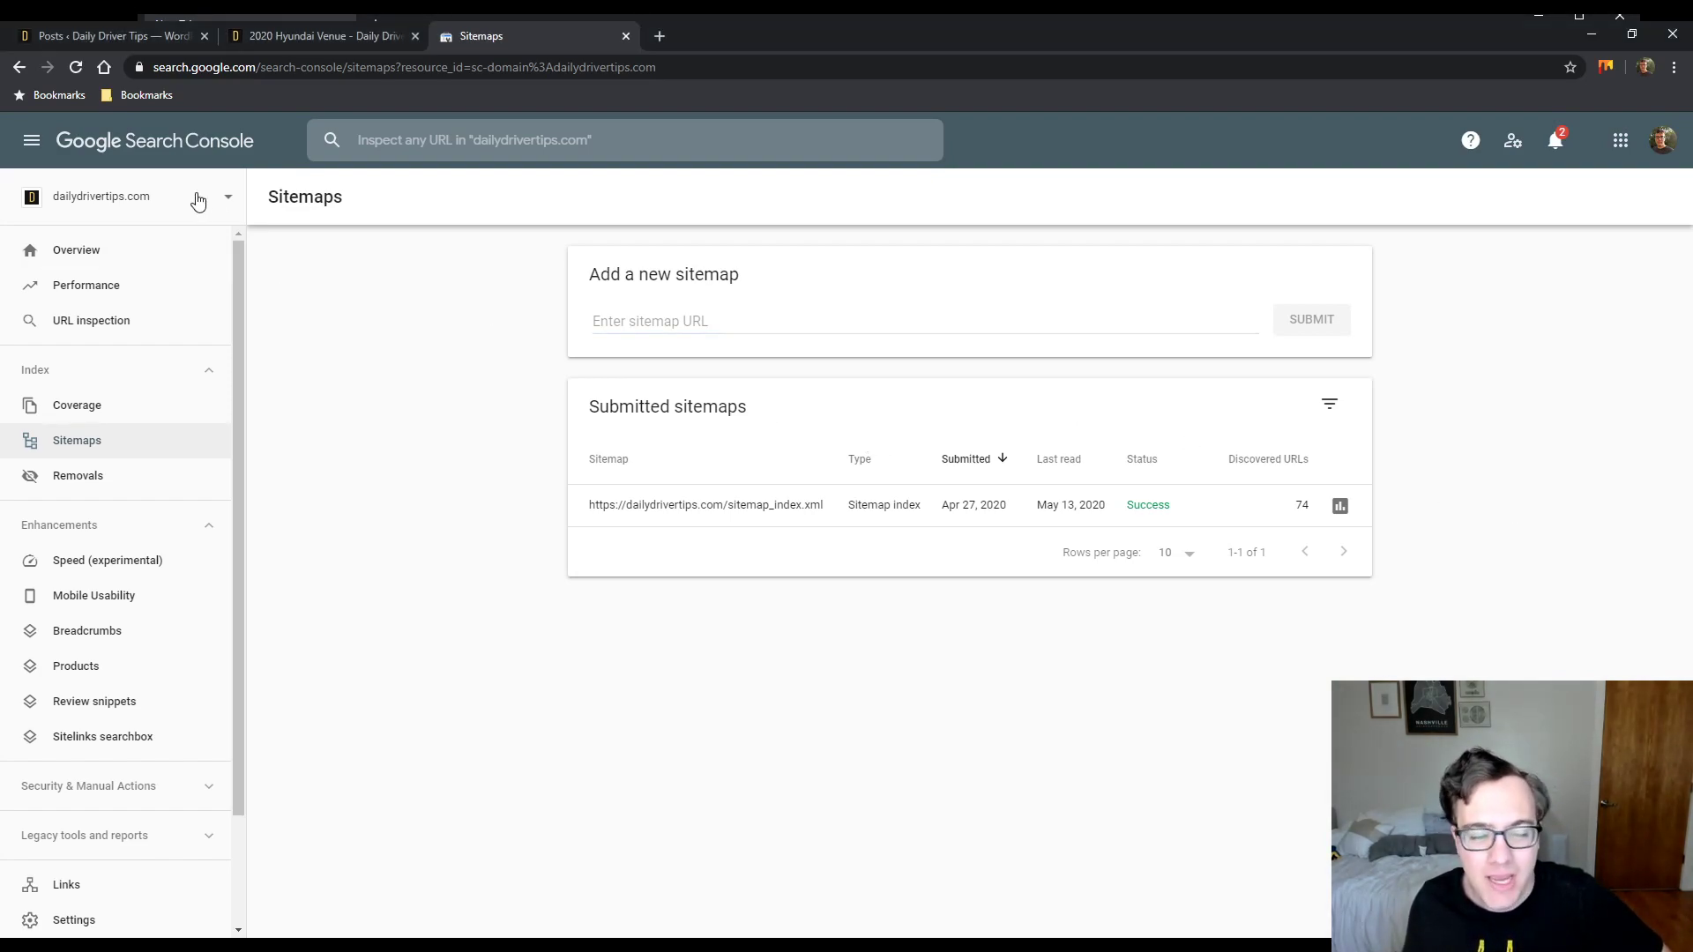
mouse_move(175, 219)
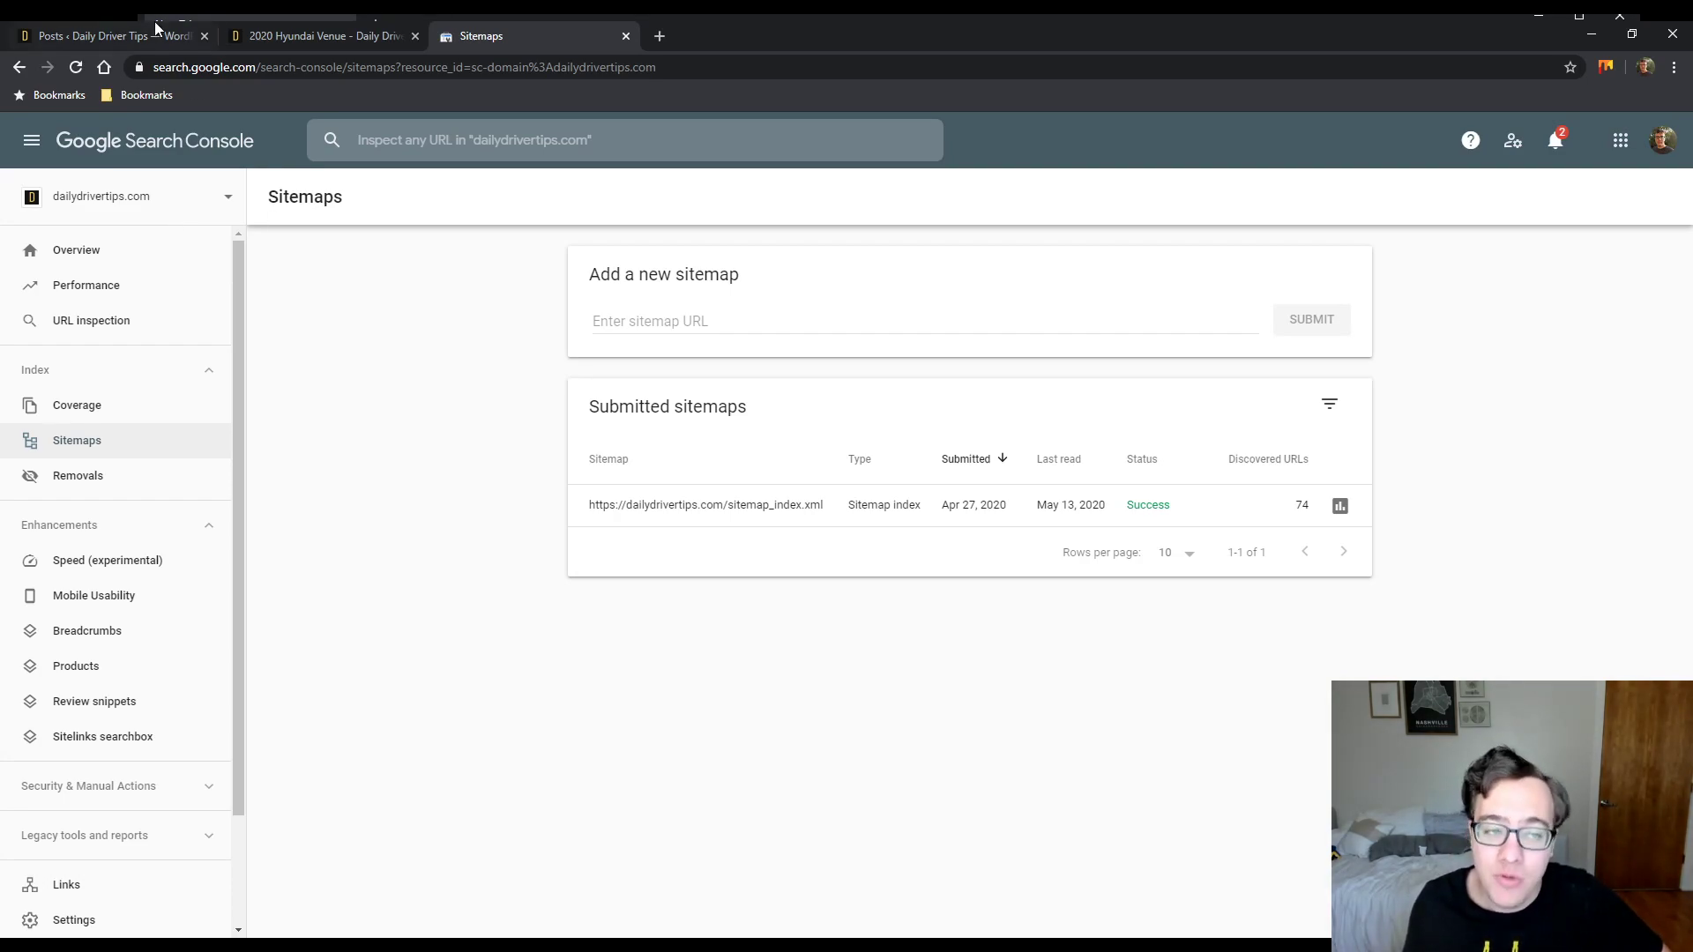
- Navigate from the Hyundai Venue page to the site's sitemap_index.xml address
left_click(319, 36)
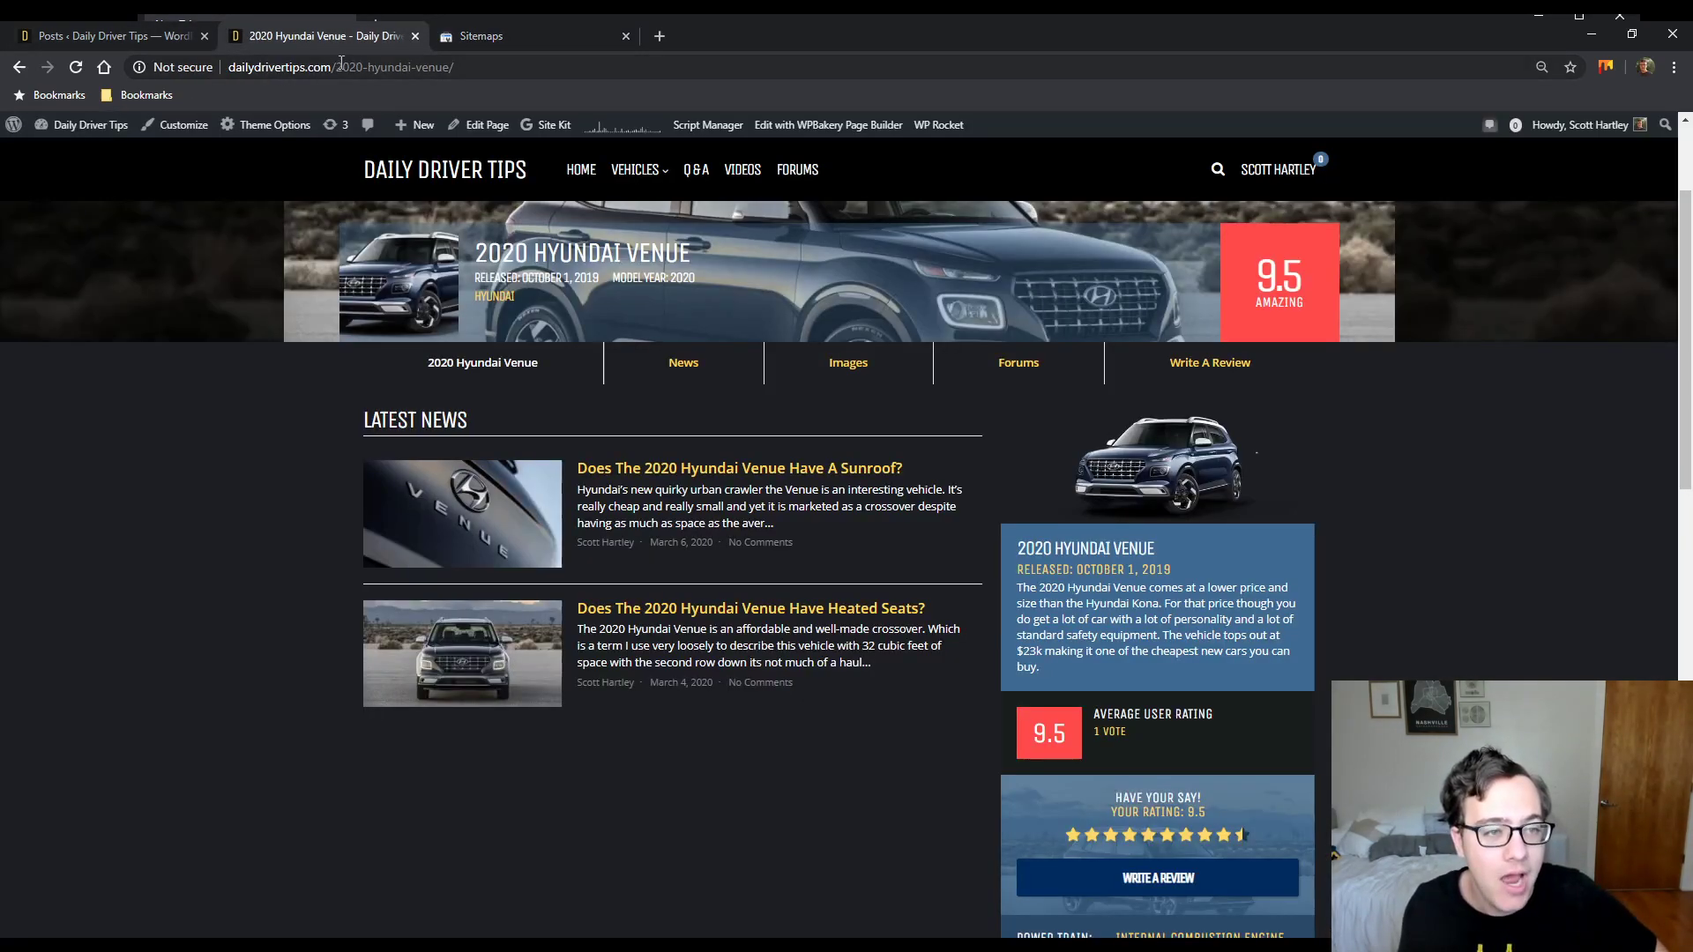
left_click(340, 65)
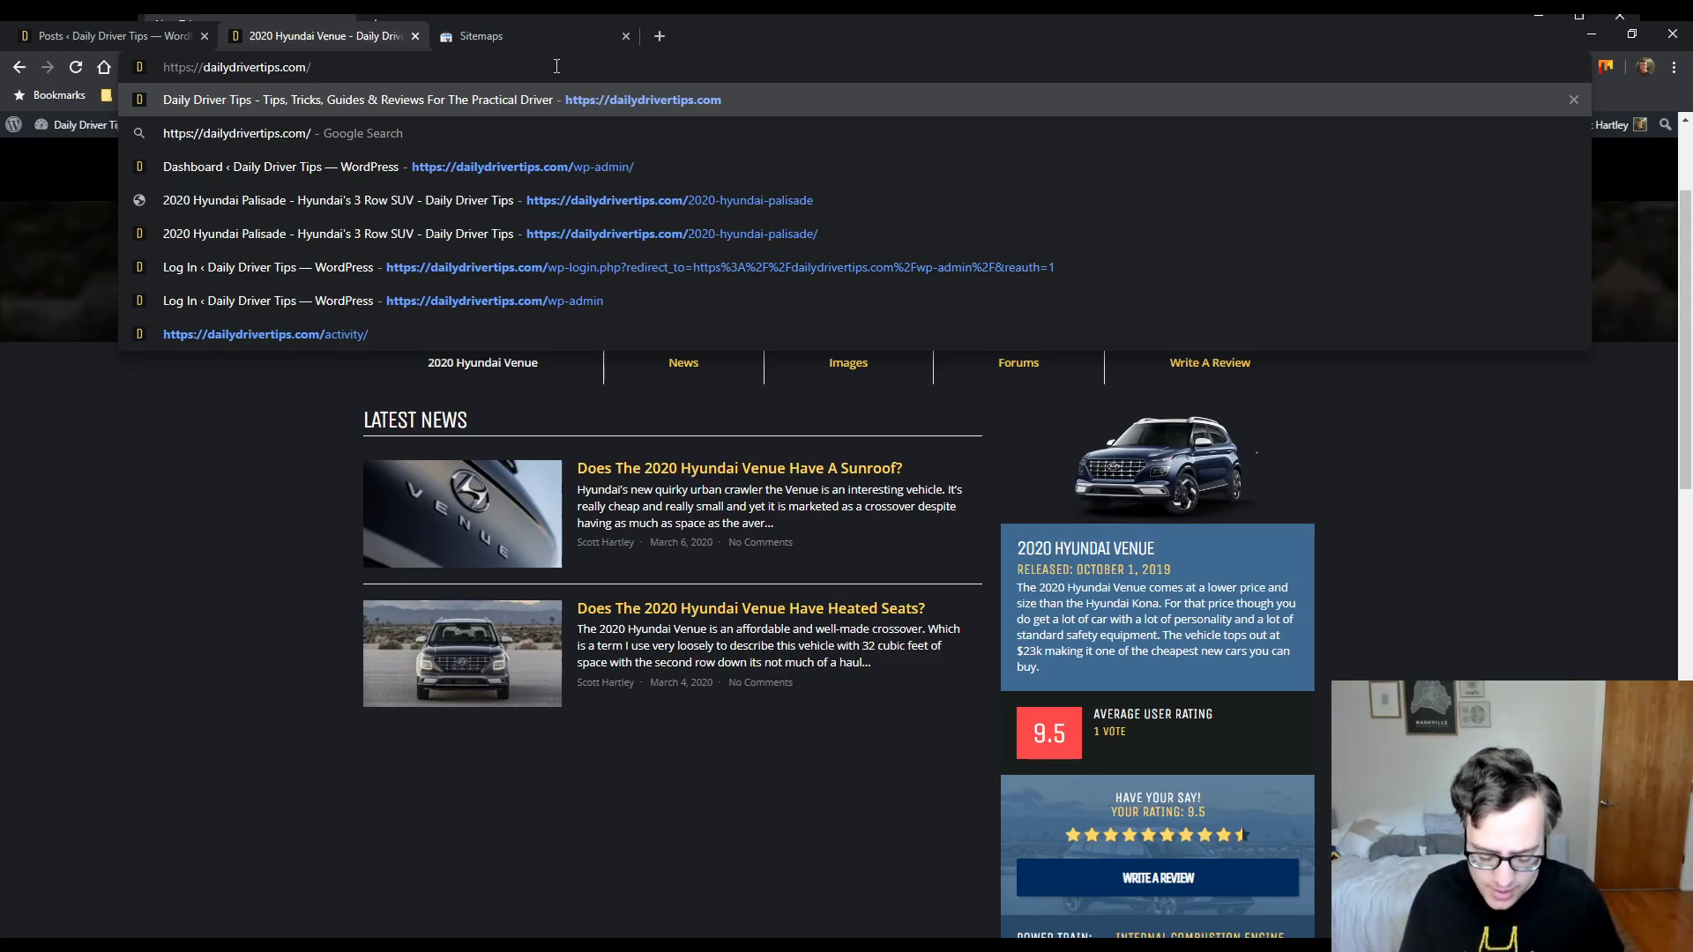
type("sitemap_index.xml")
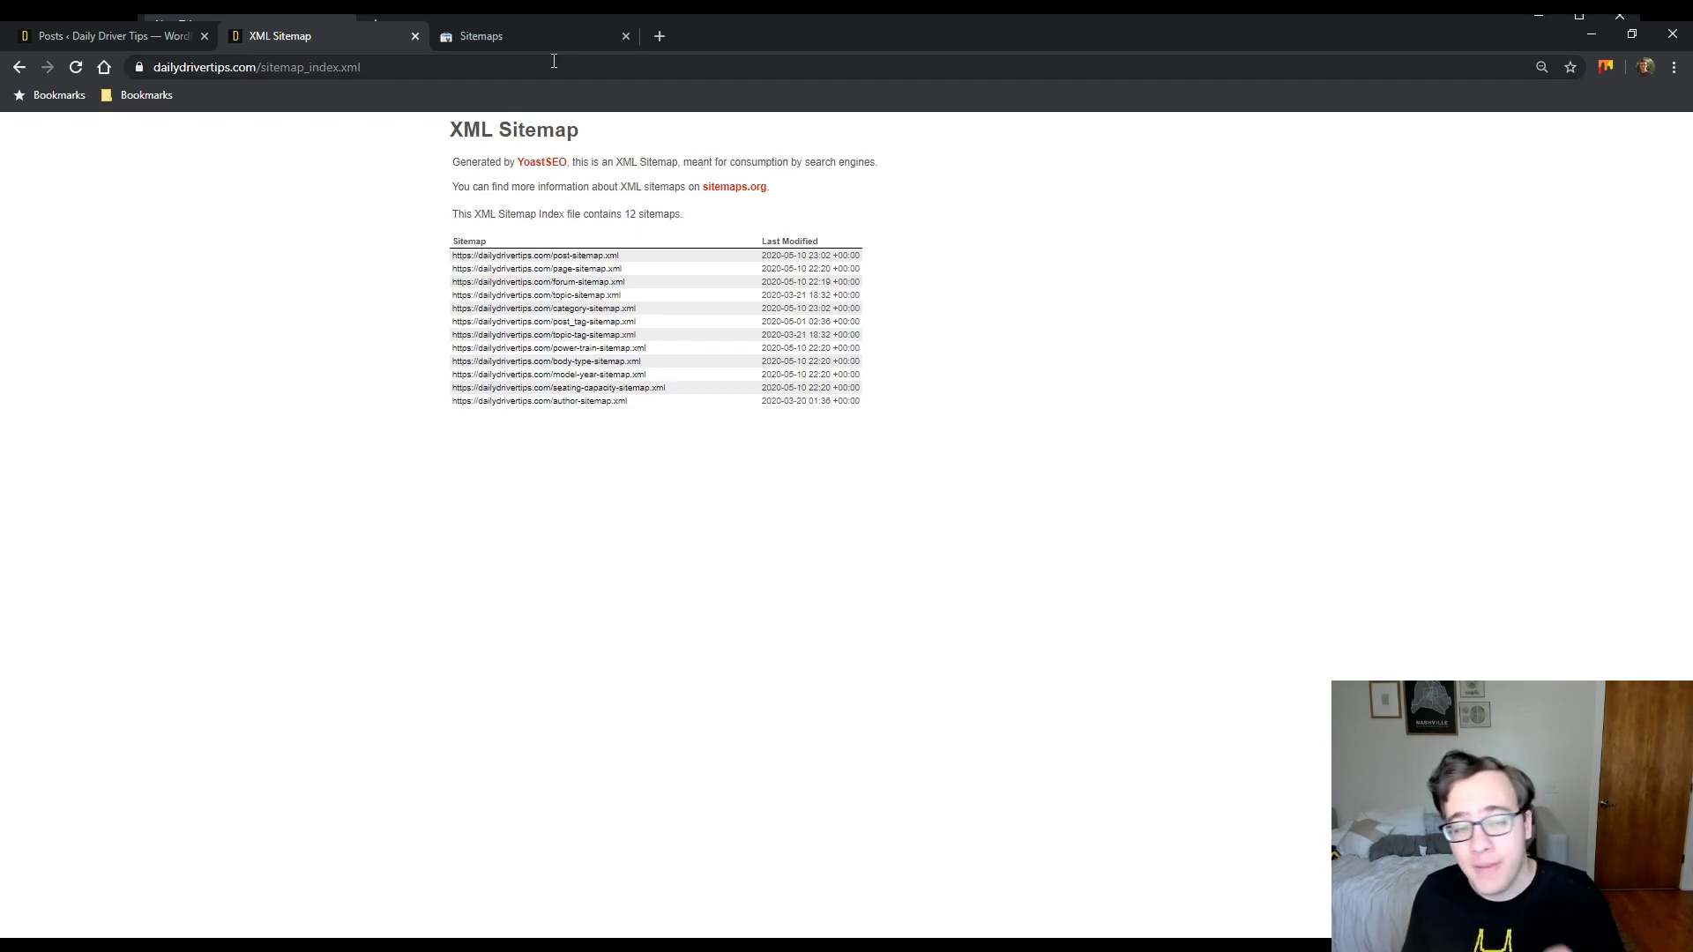
left_click(479, 35)
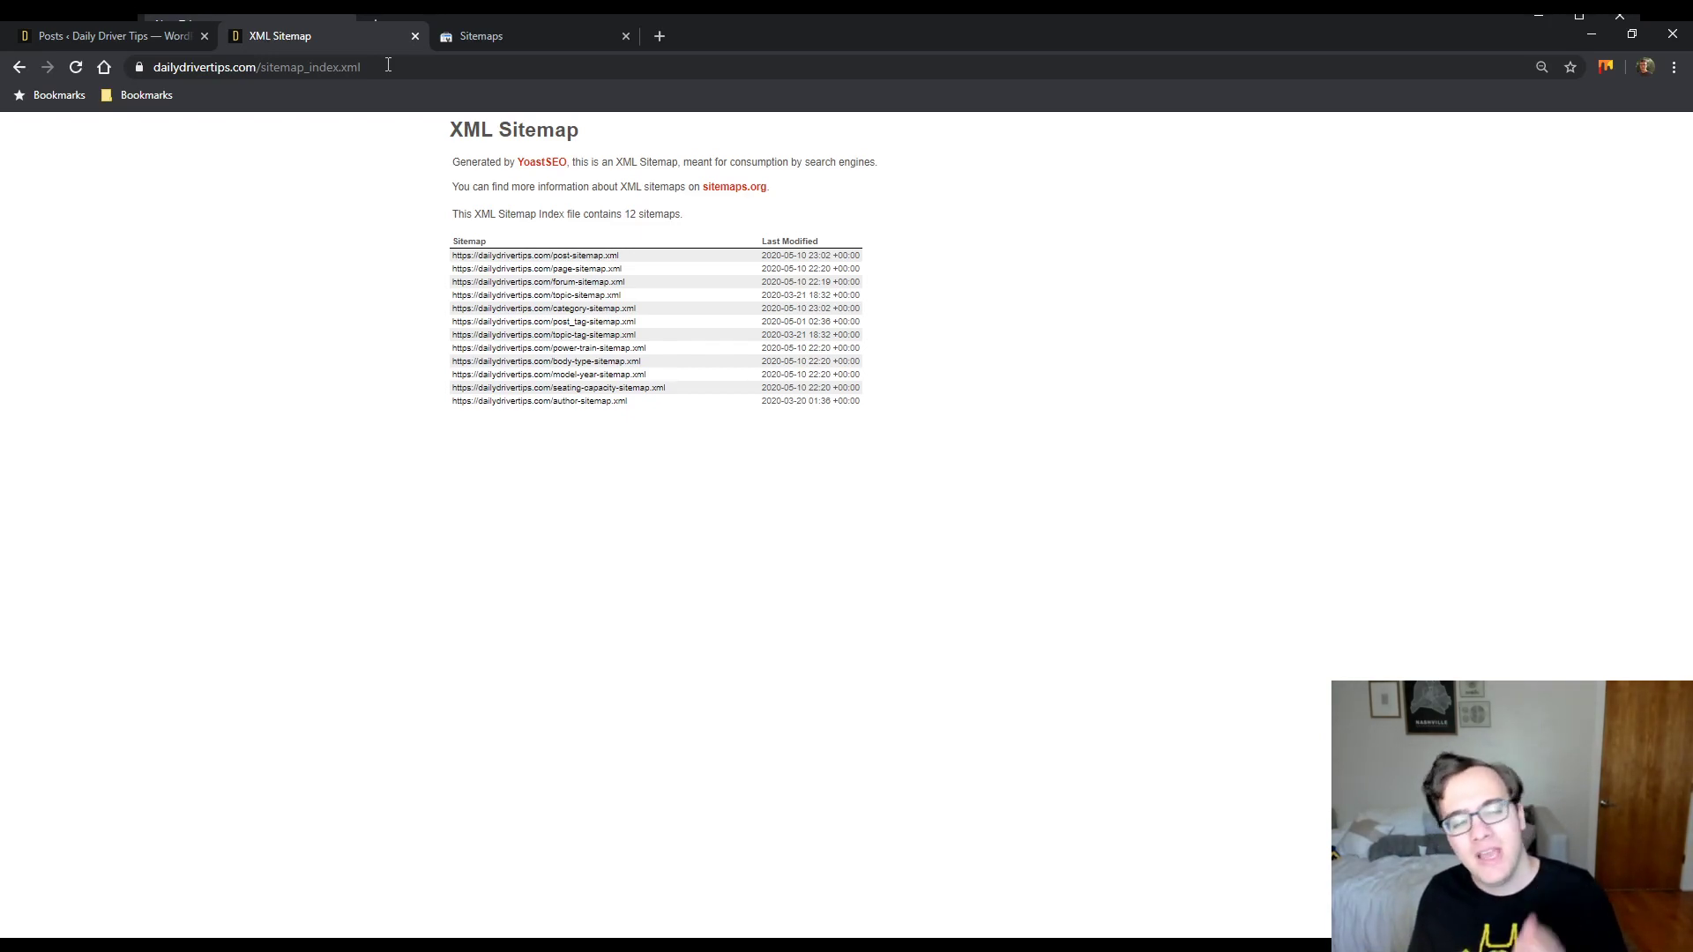
left_click(254, 65)
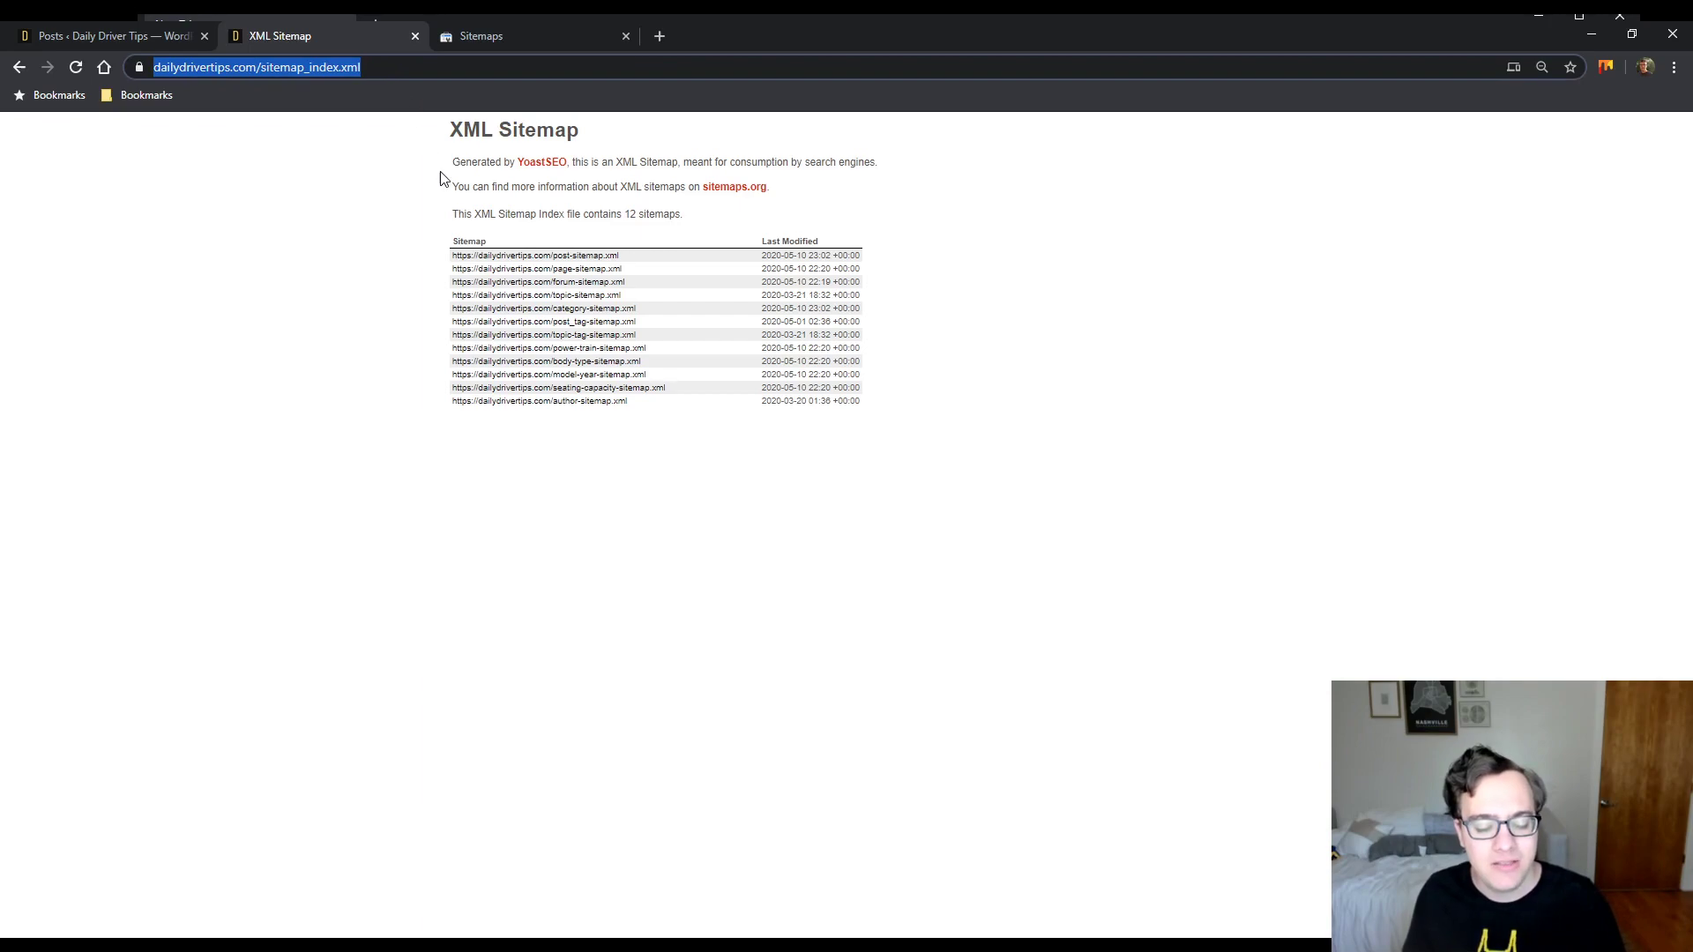
mouse_move(434, 224)
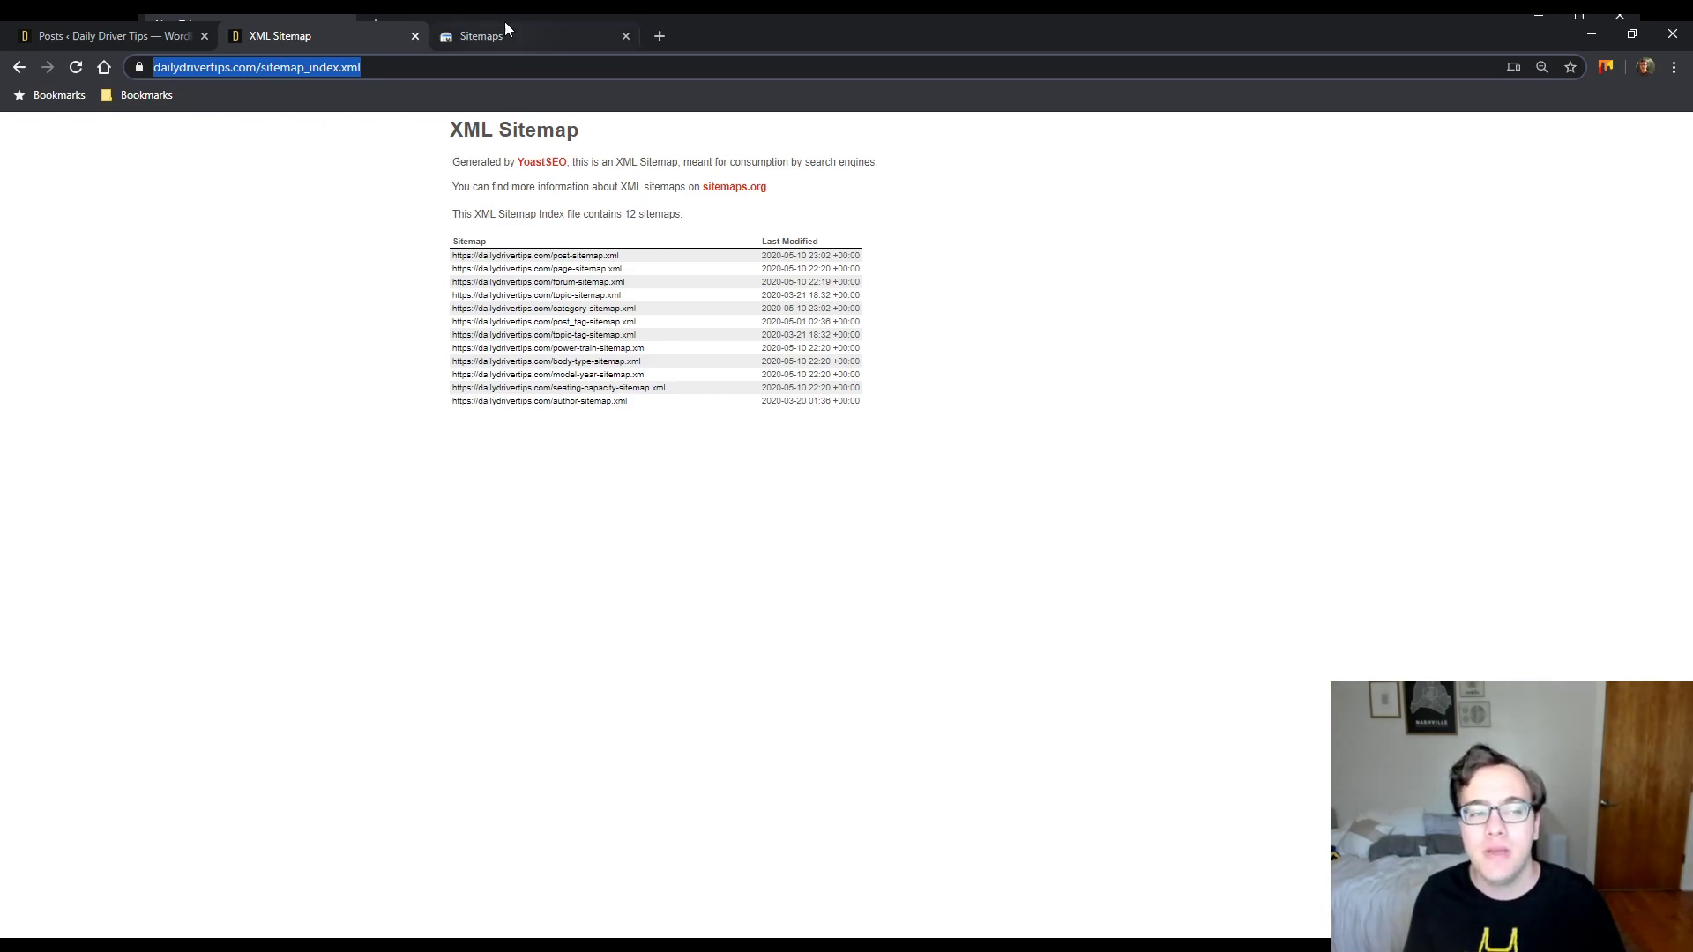
- Back in the Sitemaps report, open the sitemap_index.xml entry showing 74 discovered URLs
left_click(527, 35)
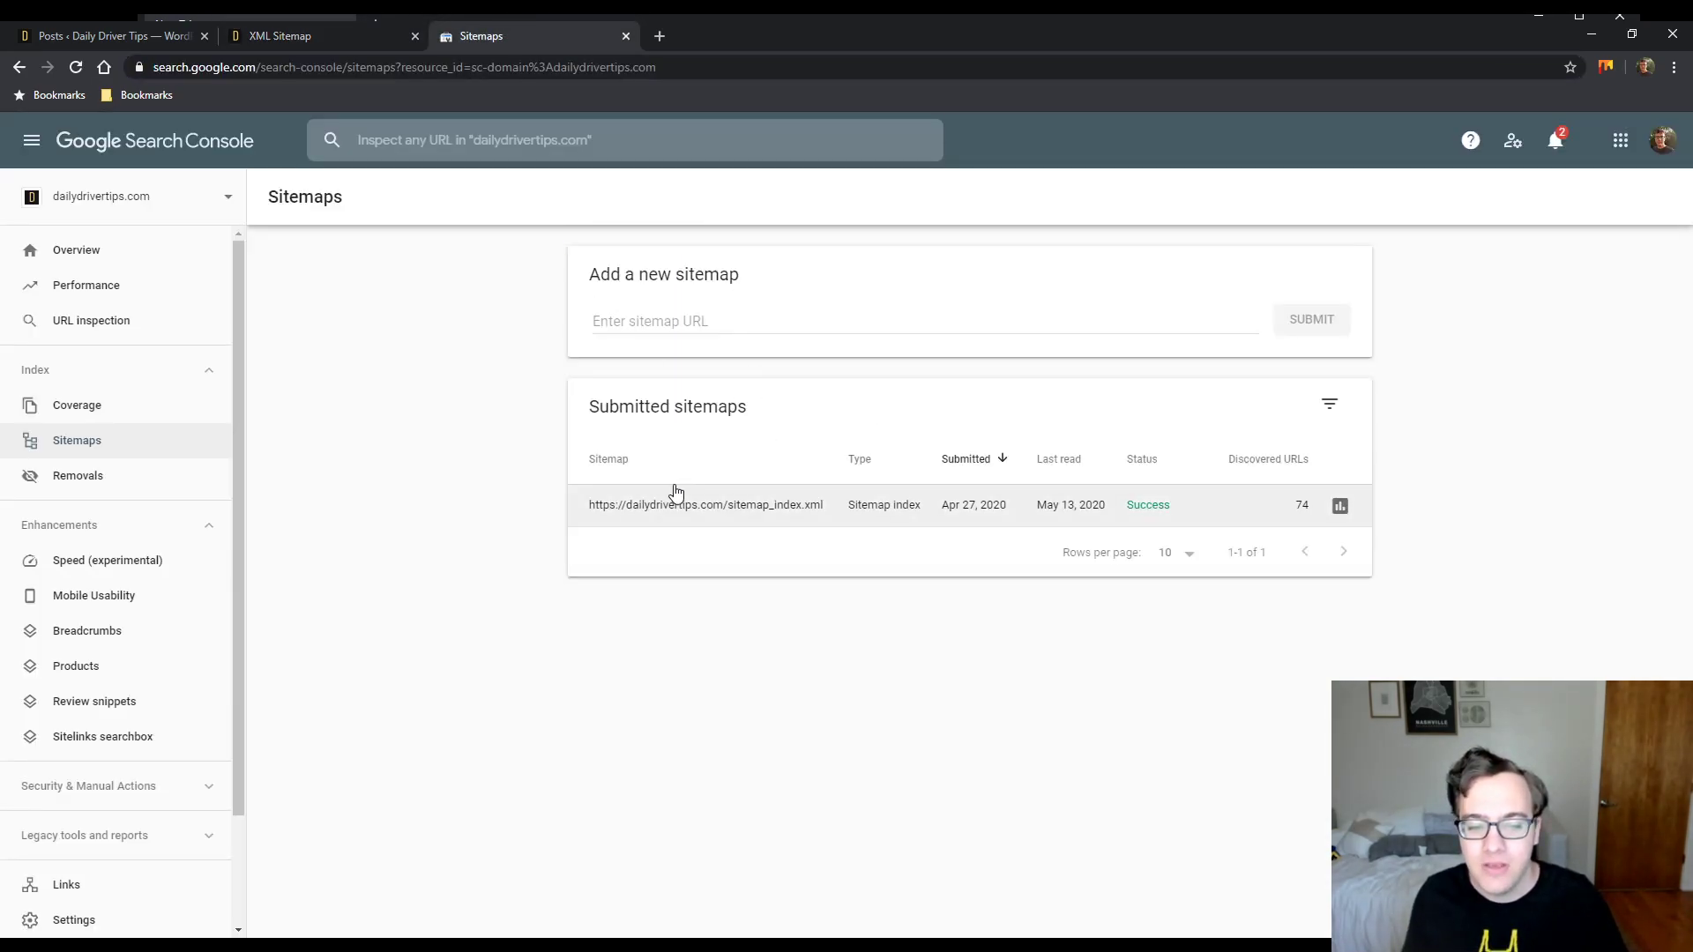
mouse_move(633, 511)
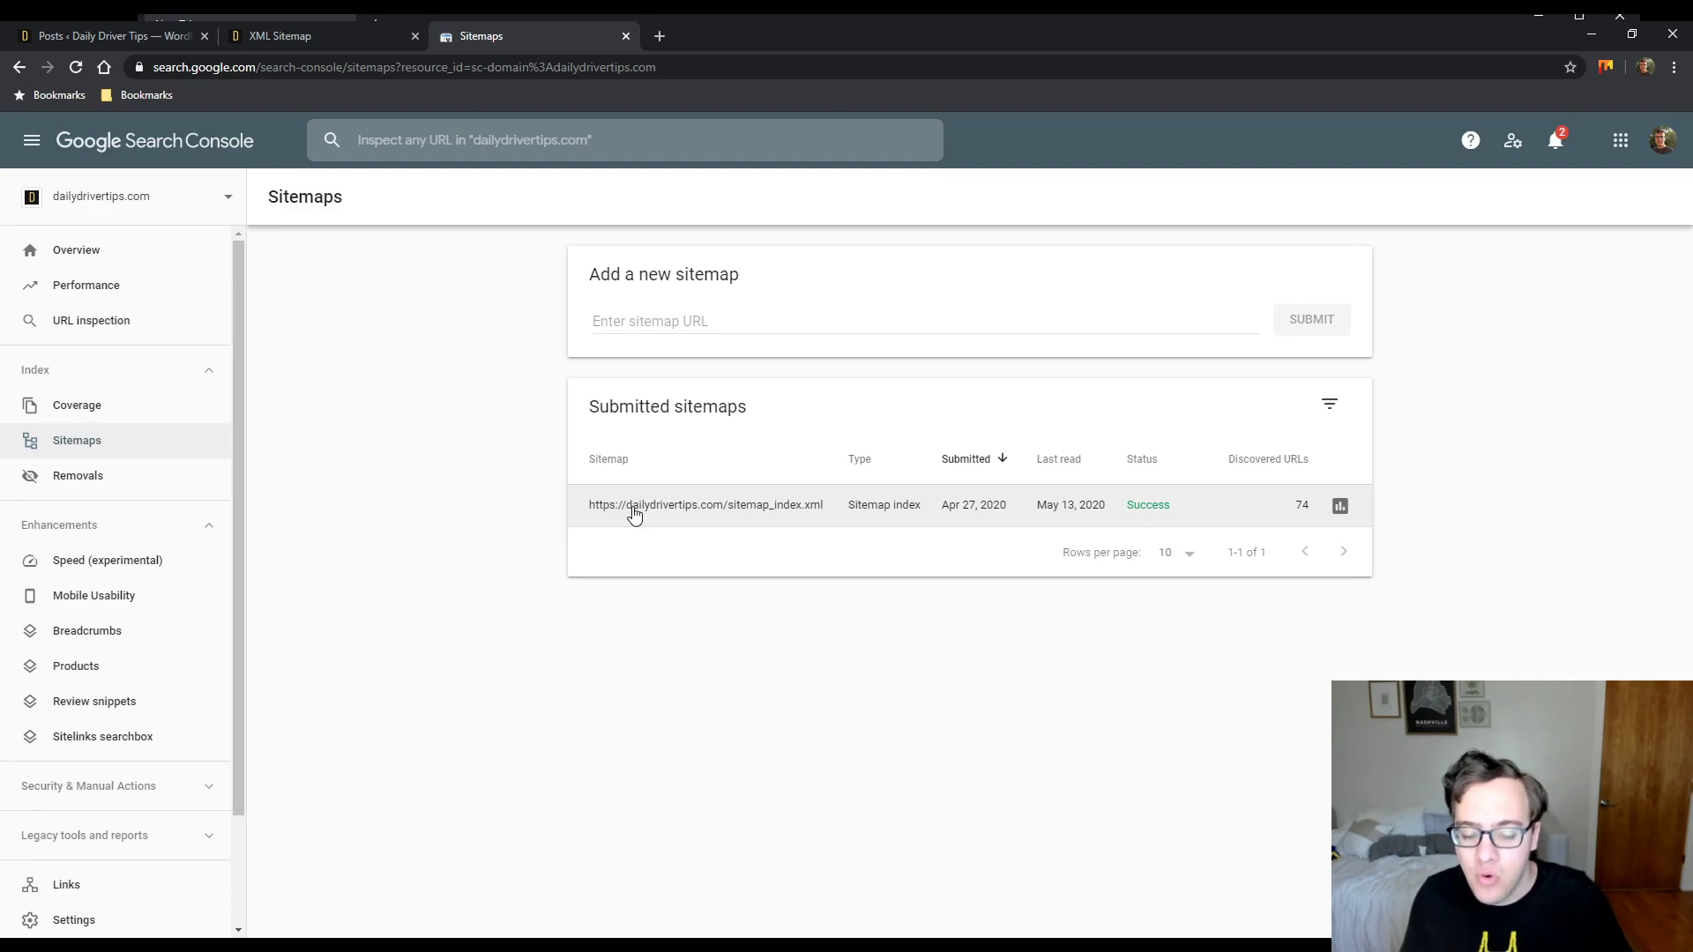
mouse_move(510, 506)
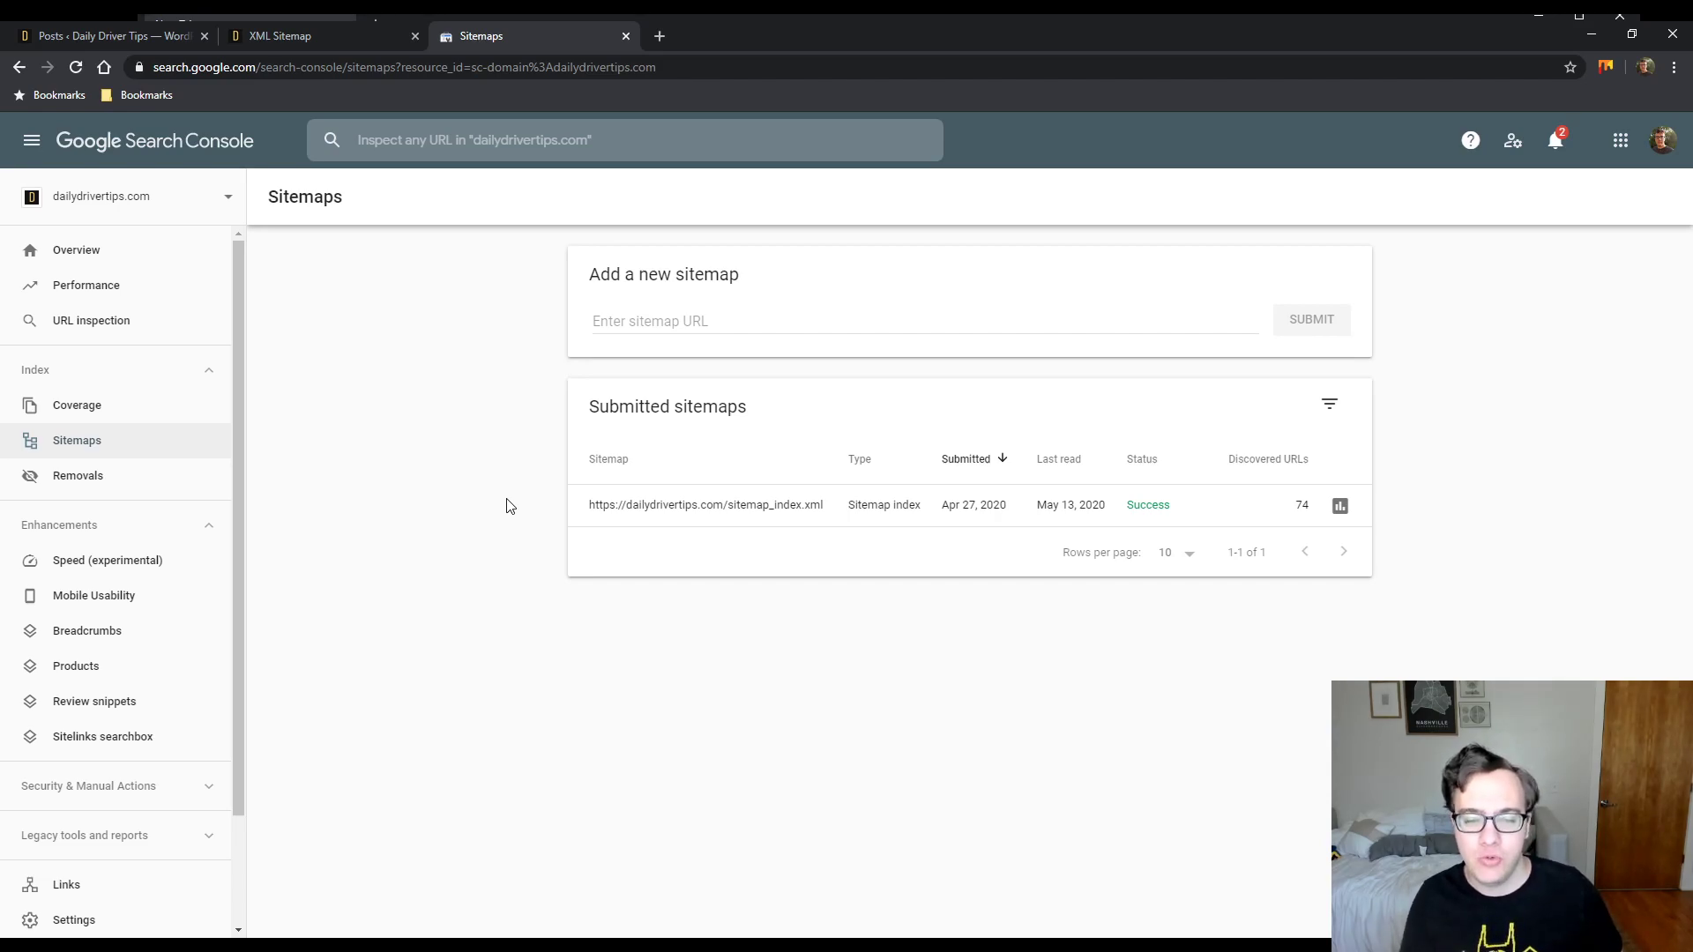
left_click(705, 505)
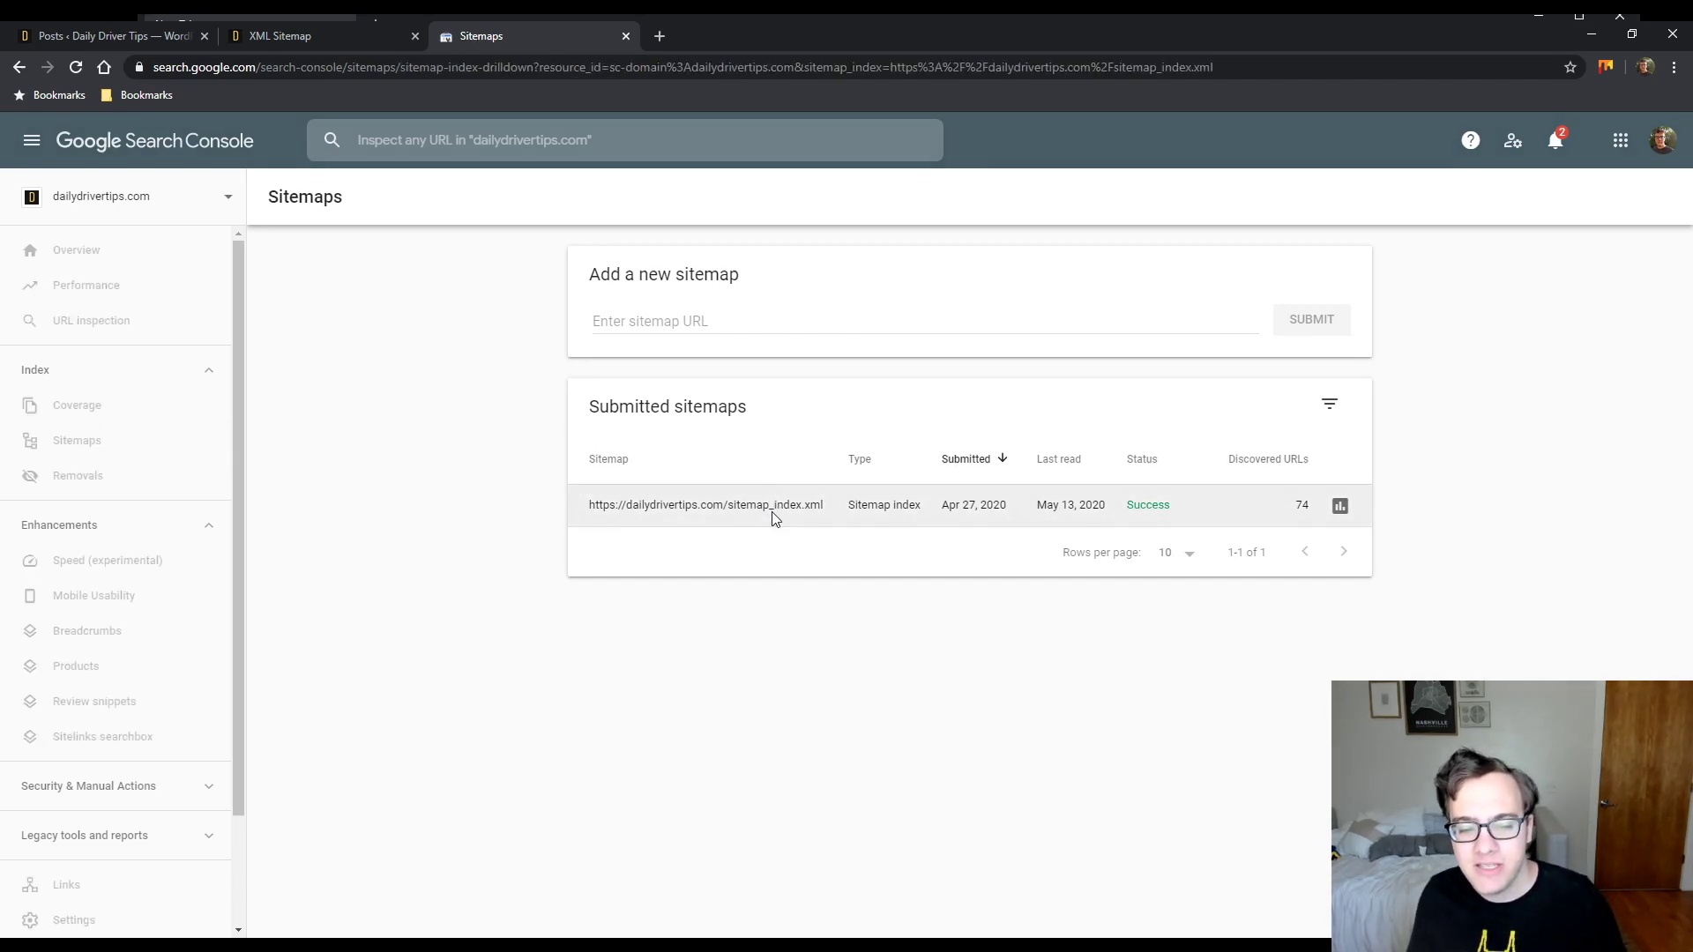
- Review the 12 sub-sitemaps read from the index, then return to the site's sitemap index
left_click(706, 504)
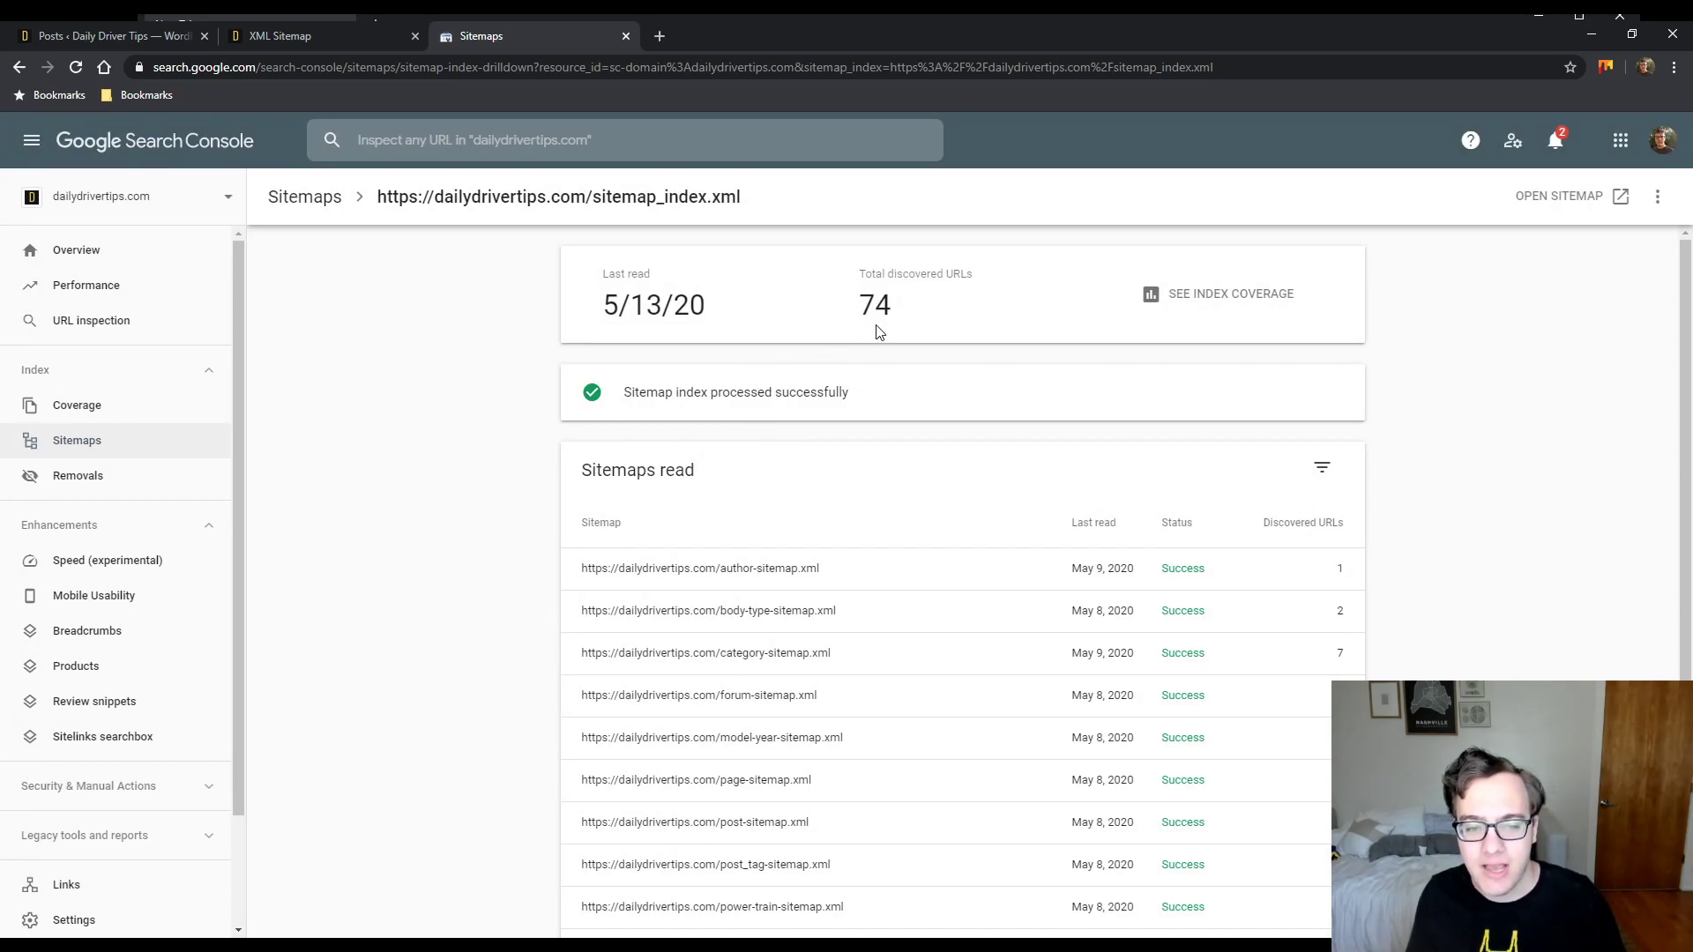
scroll("down", 3)
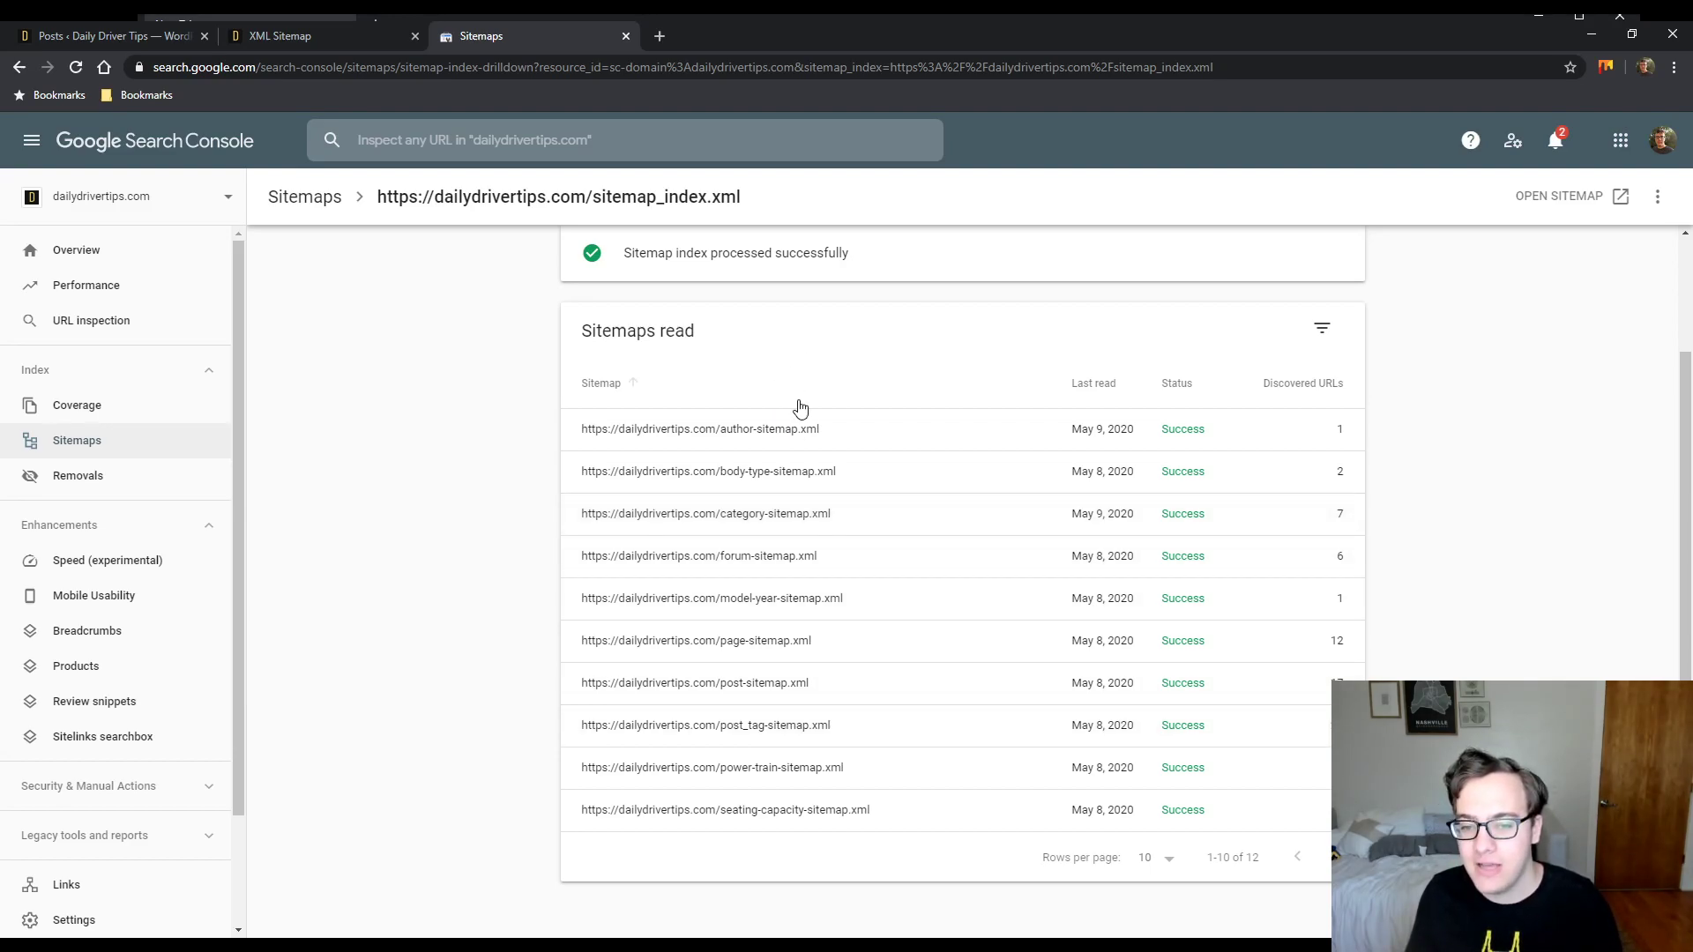
left_click(18, 67)
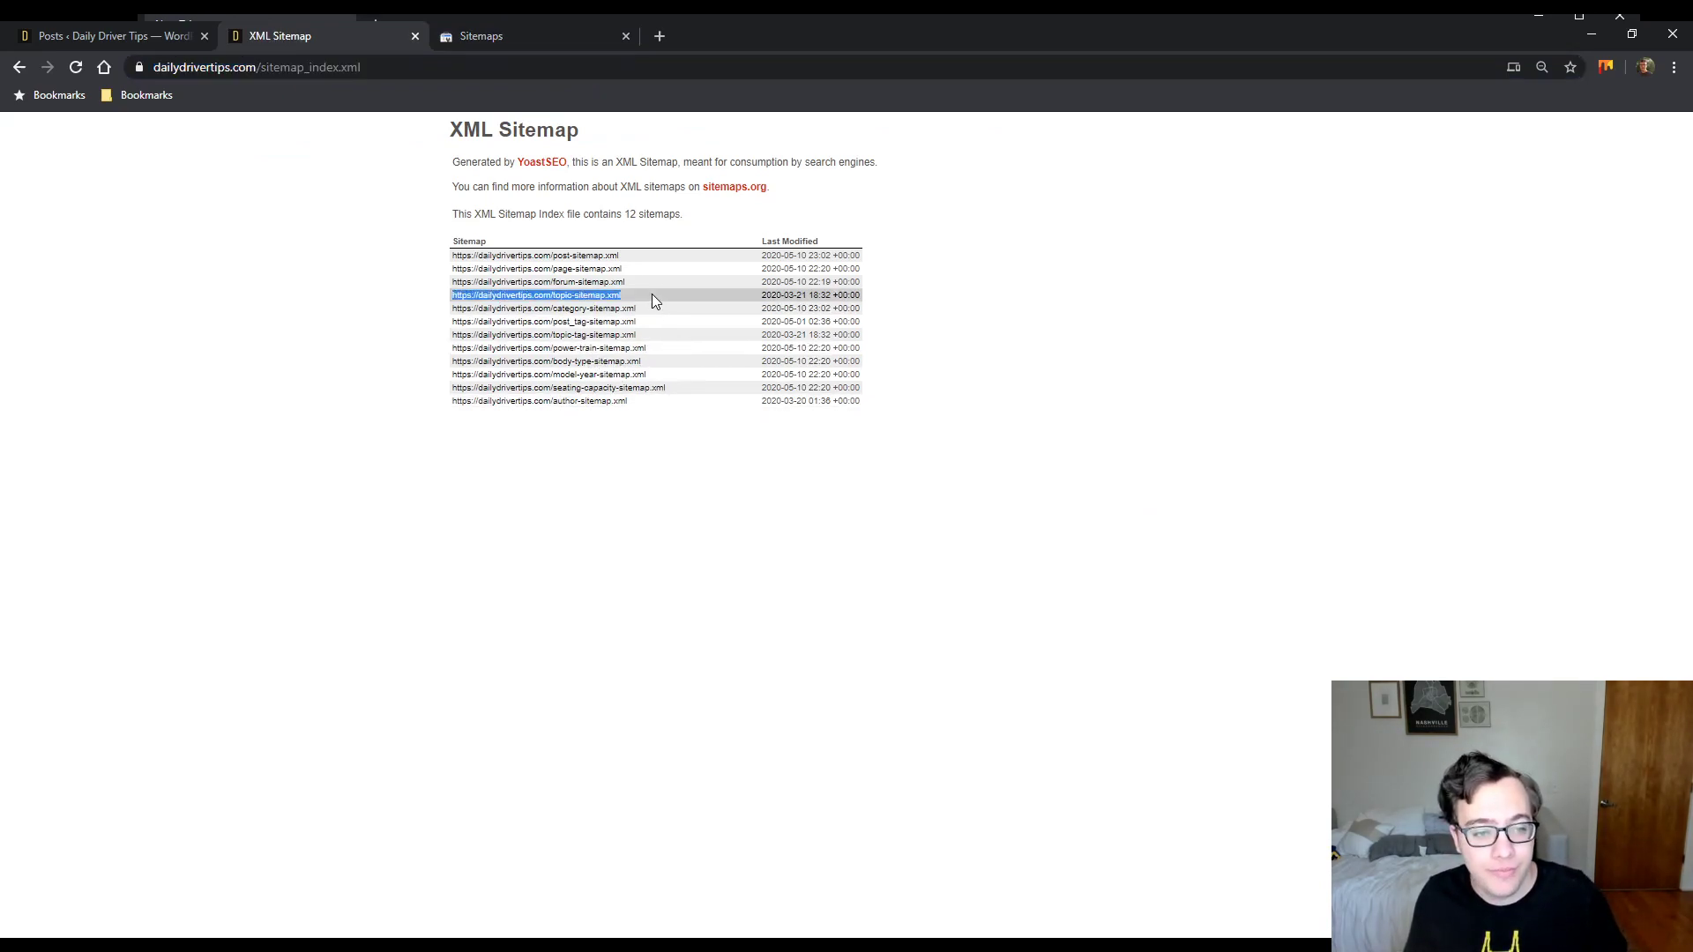
left_click(480, 35)
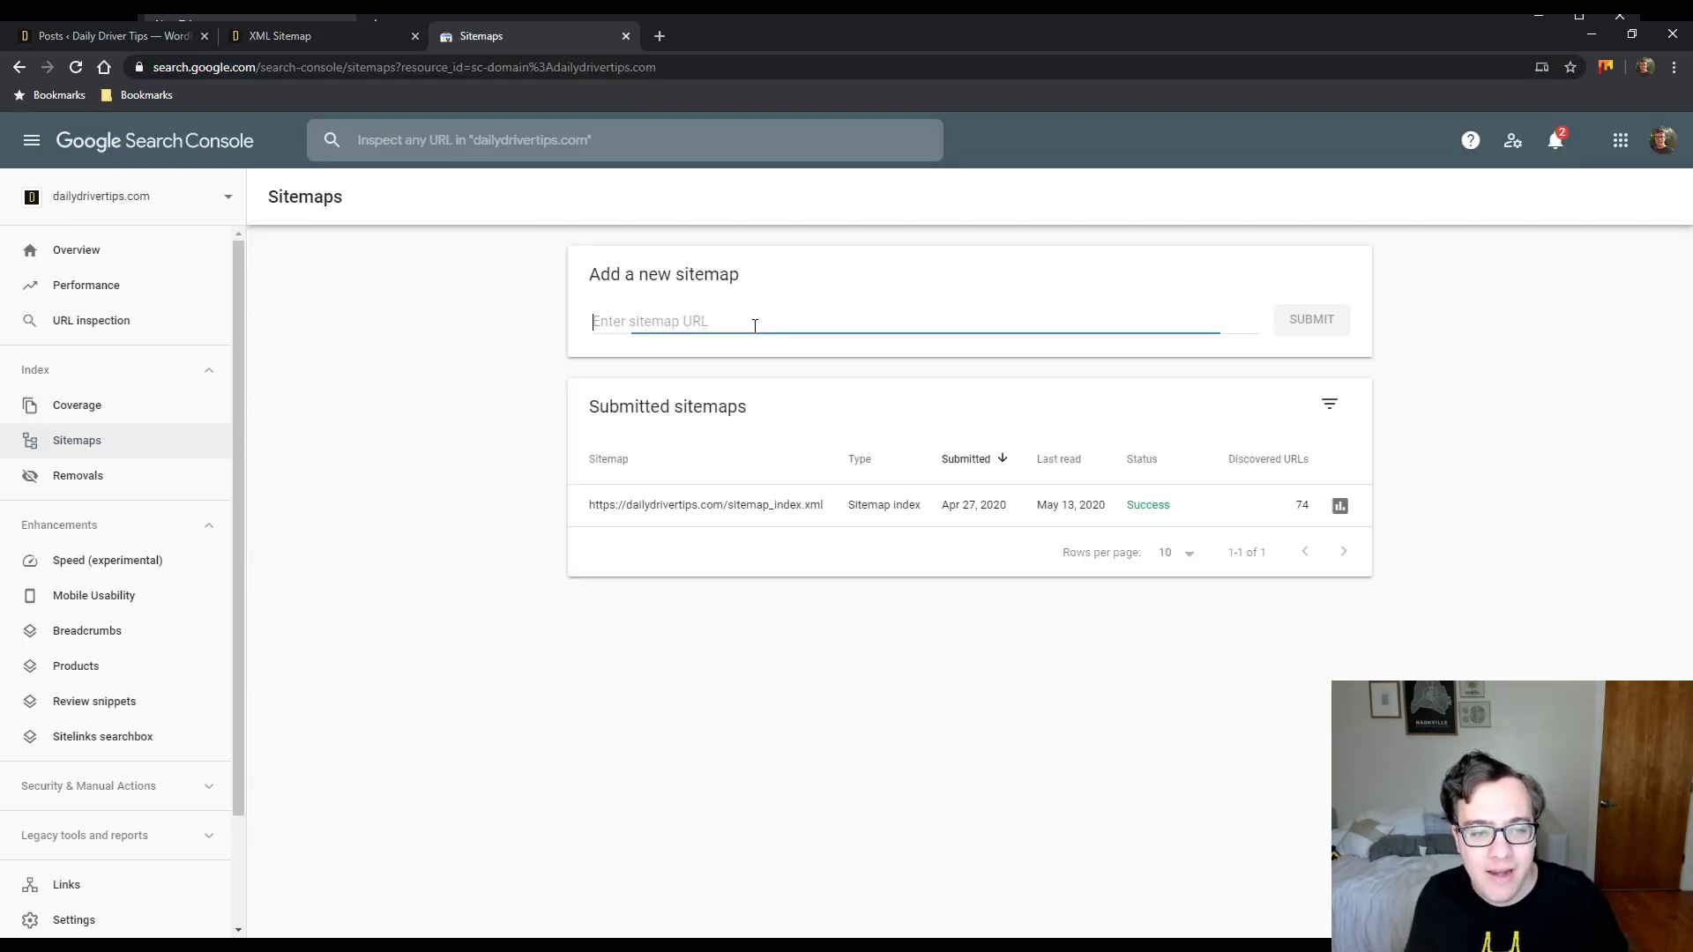
type("https://dailydrivertips.com/topic-sitemap.xml")
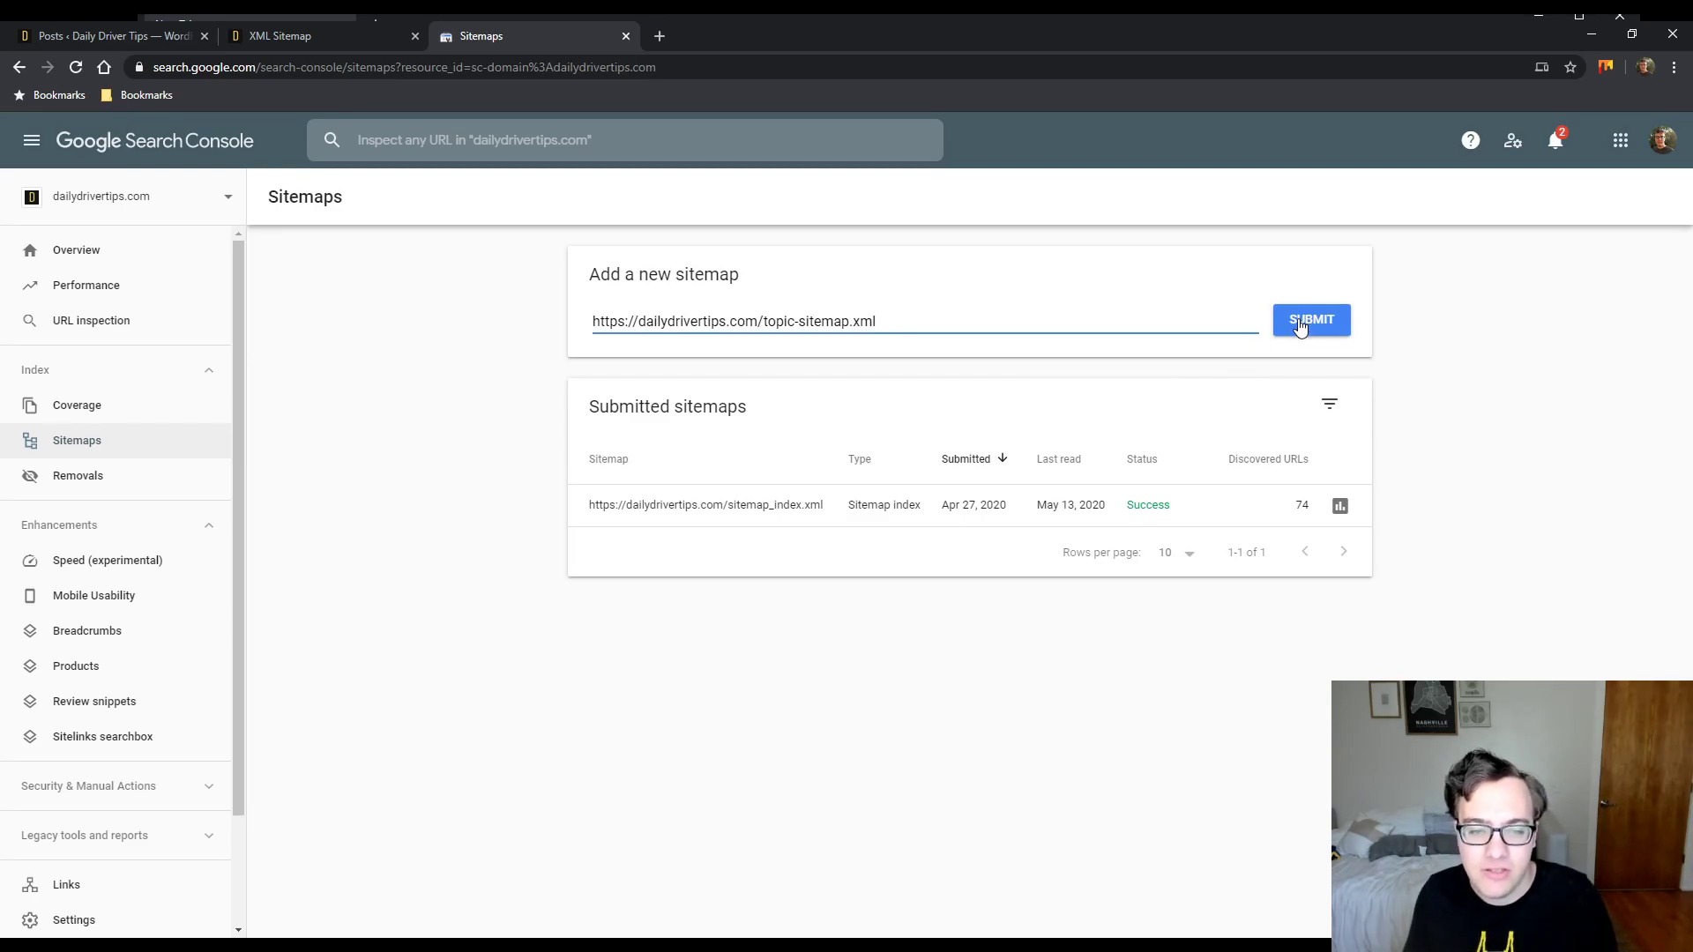
left_click(1310, 319)
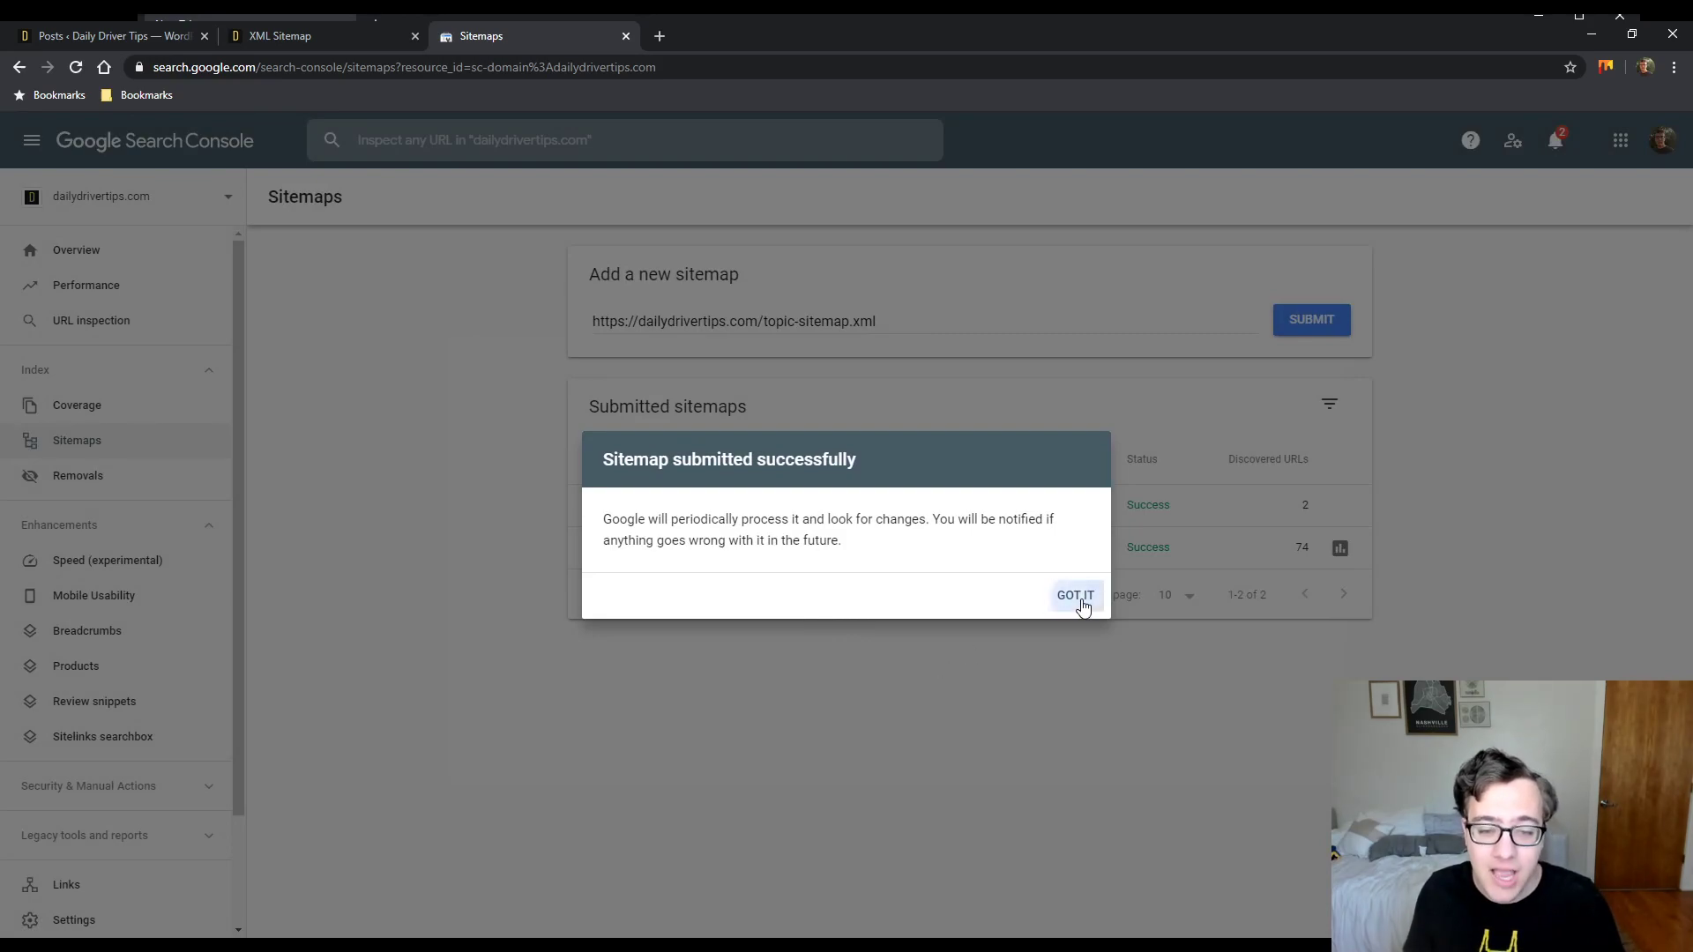
left_click(1074, 594)
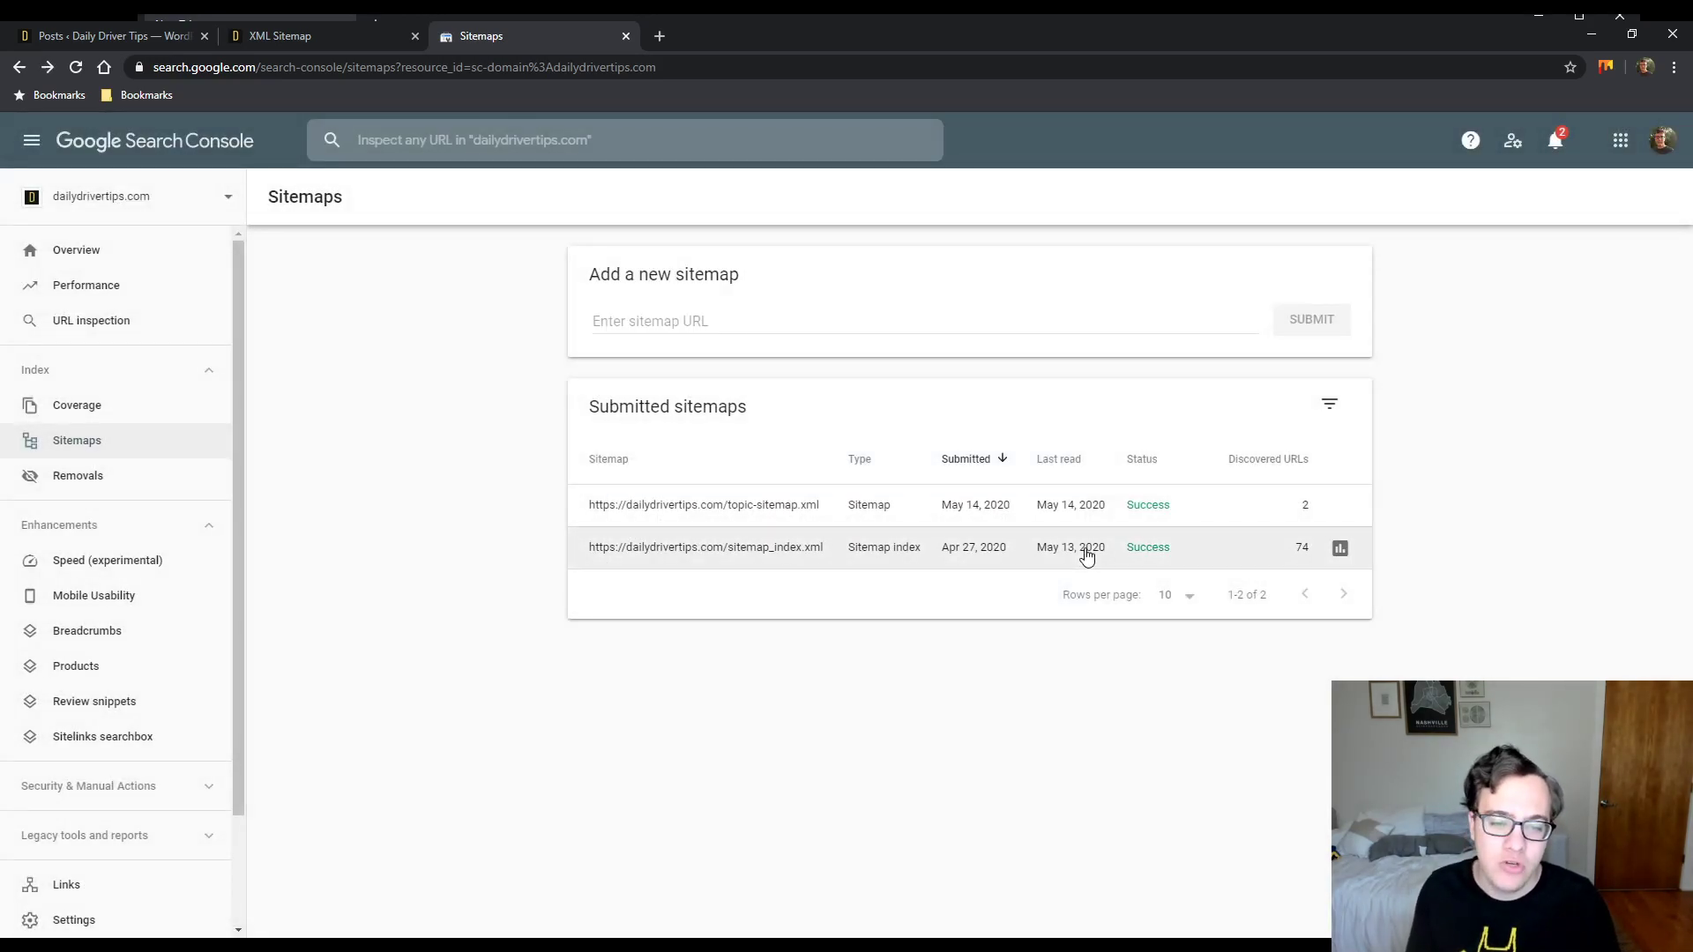
mouse_move(952, 529)
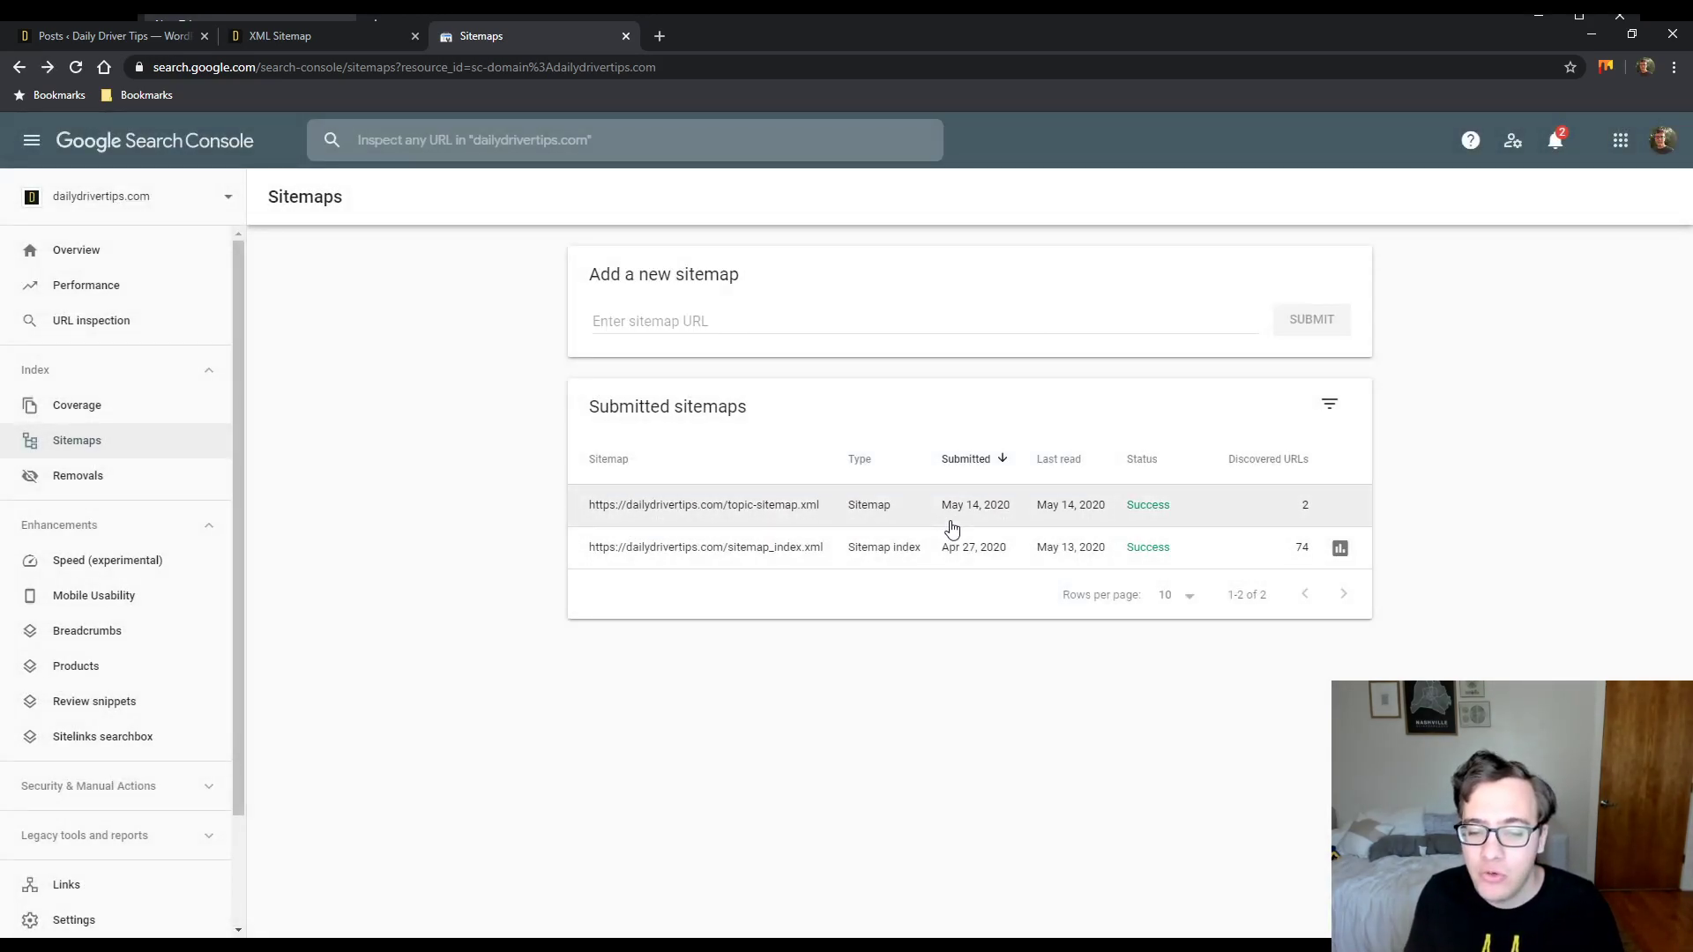
mouse_move(815, 691)
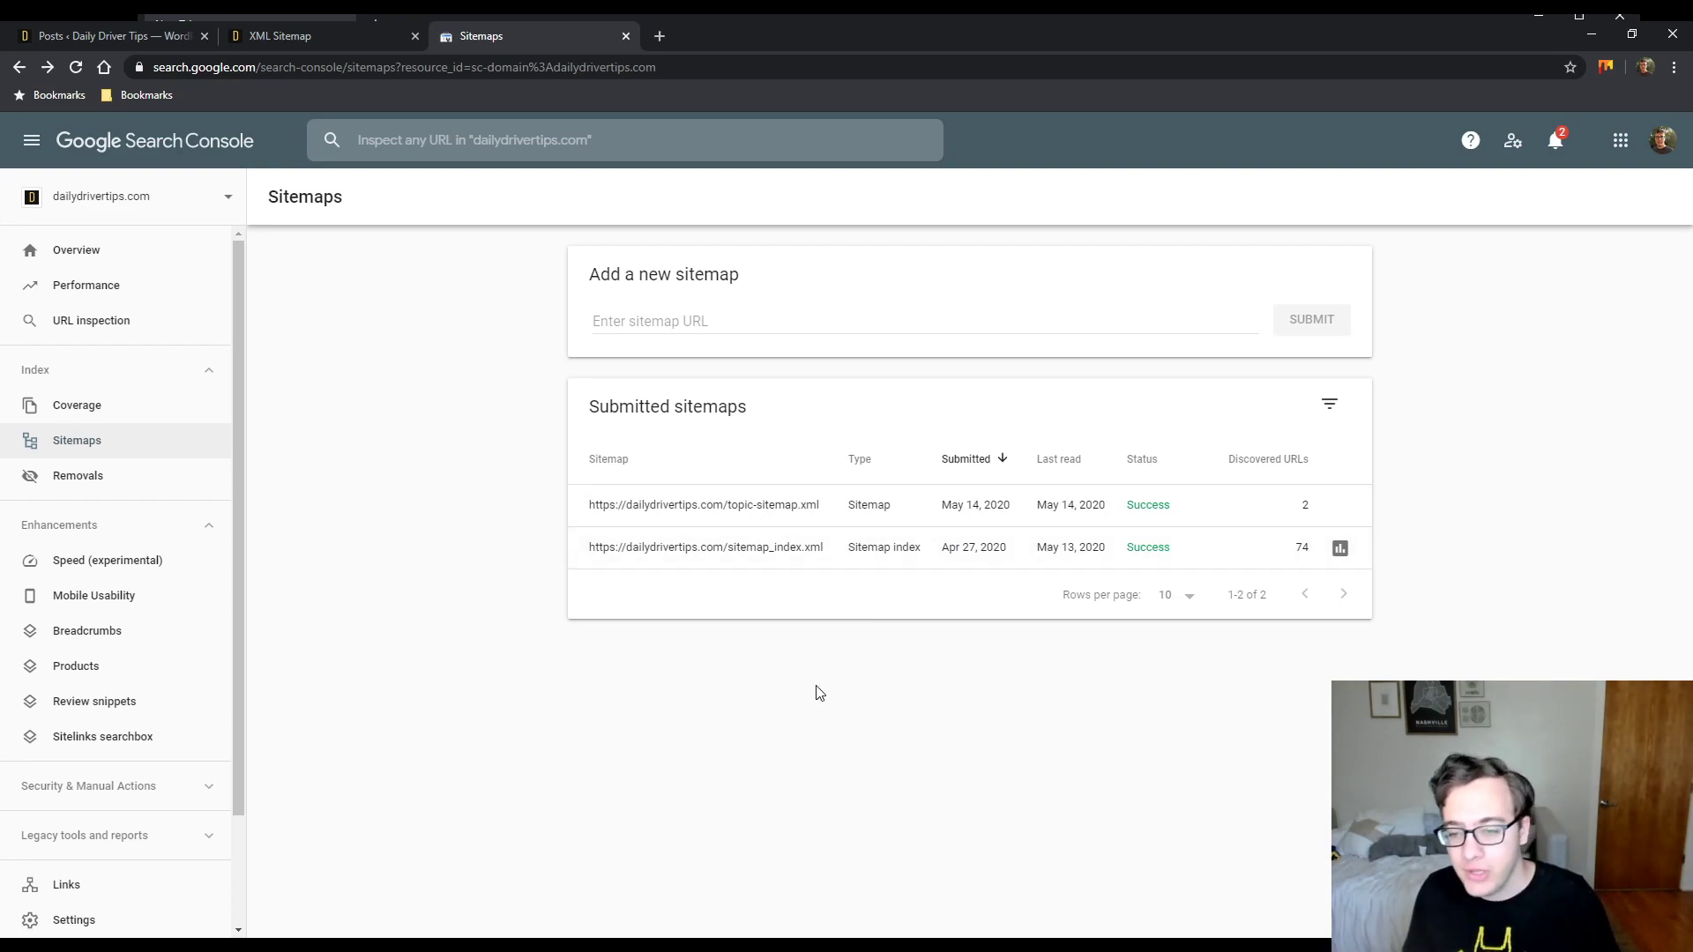
- Remove topic-sitemap.xml via its details menu, leaving sitemap_index.xml as the only sitemap
left_click(704, 504)
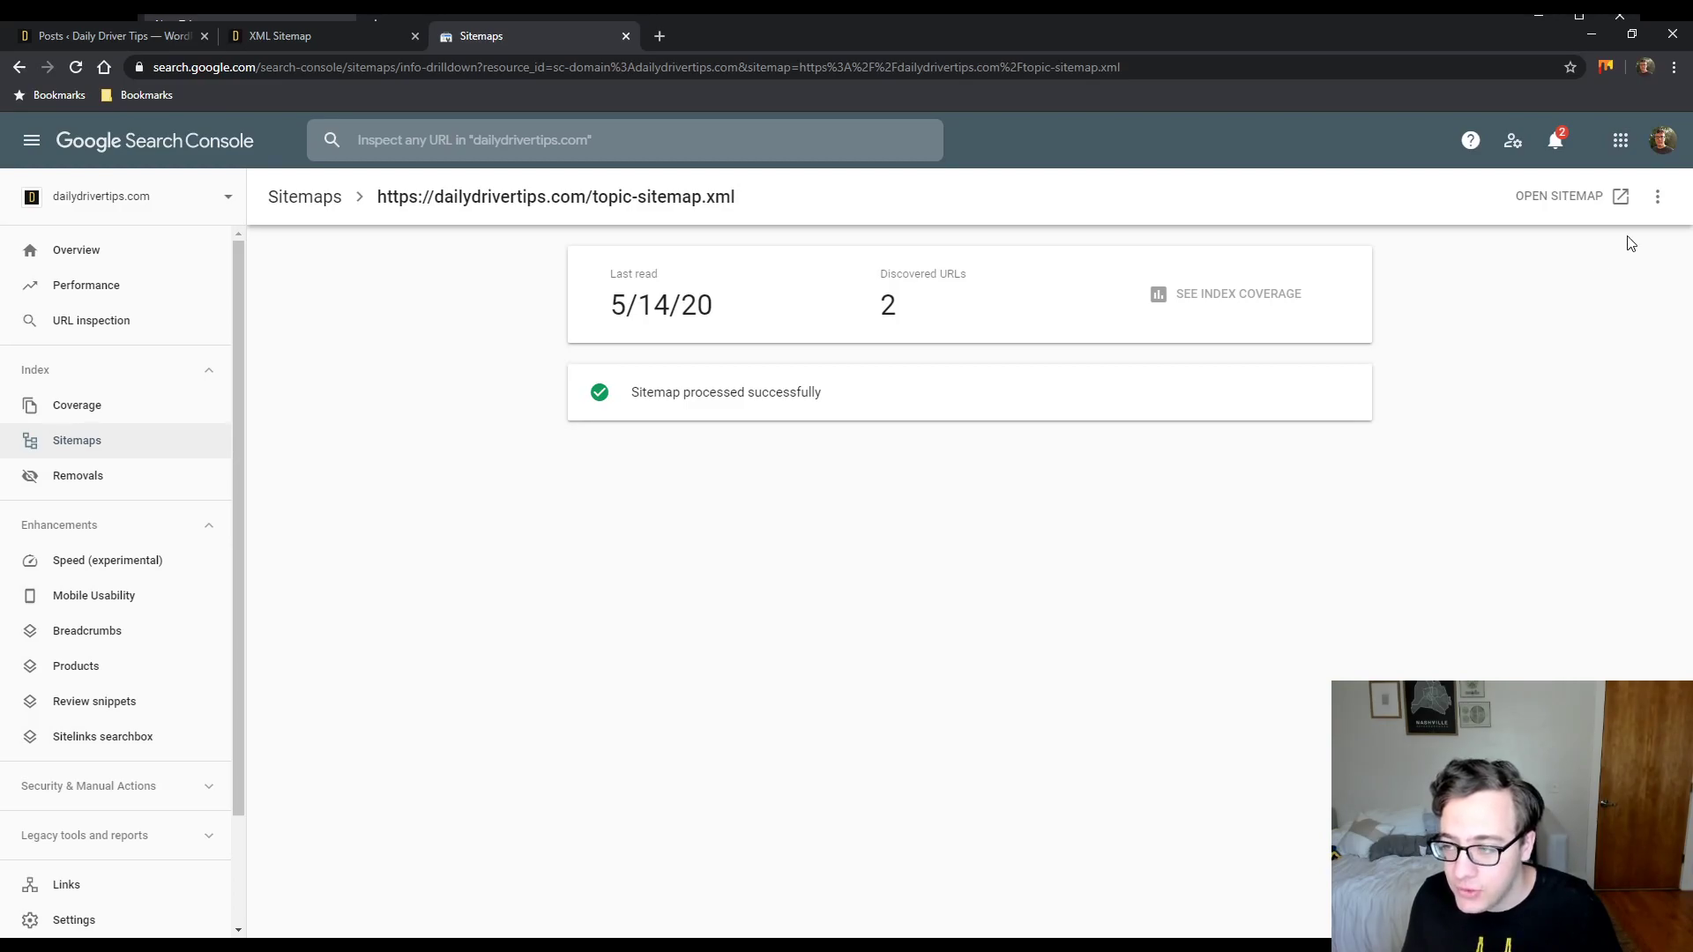
left_click(1657, 196)
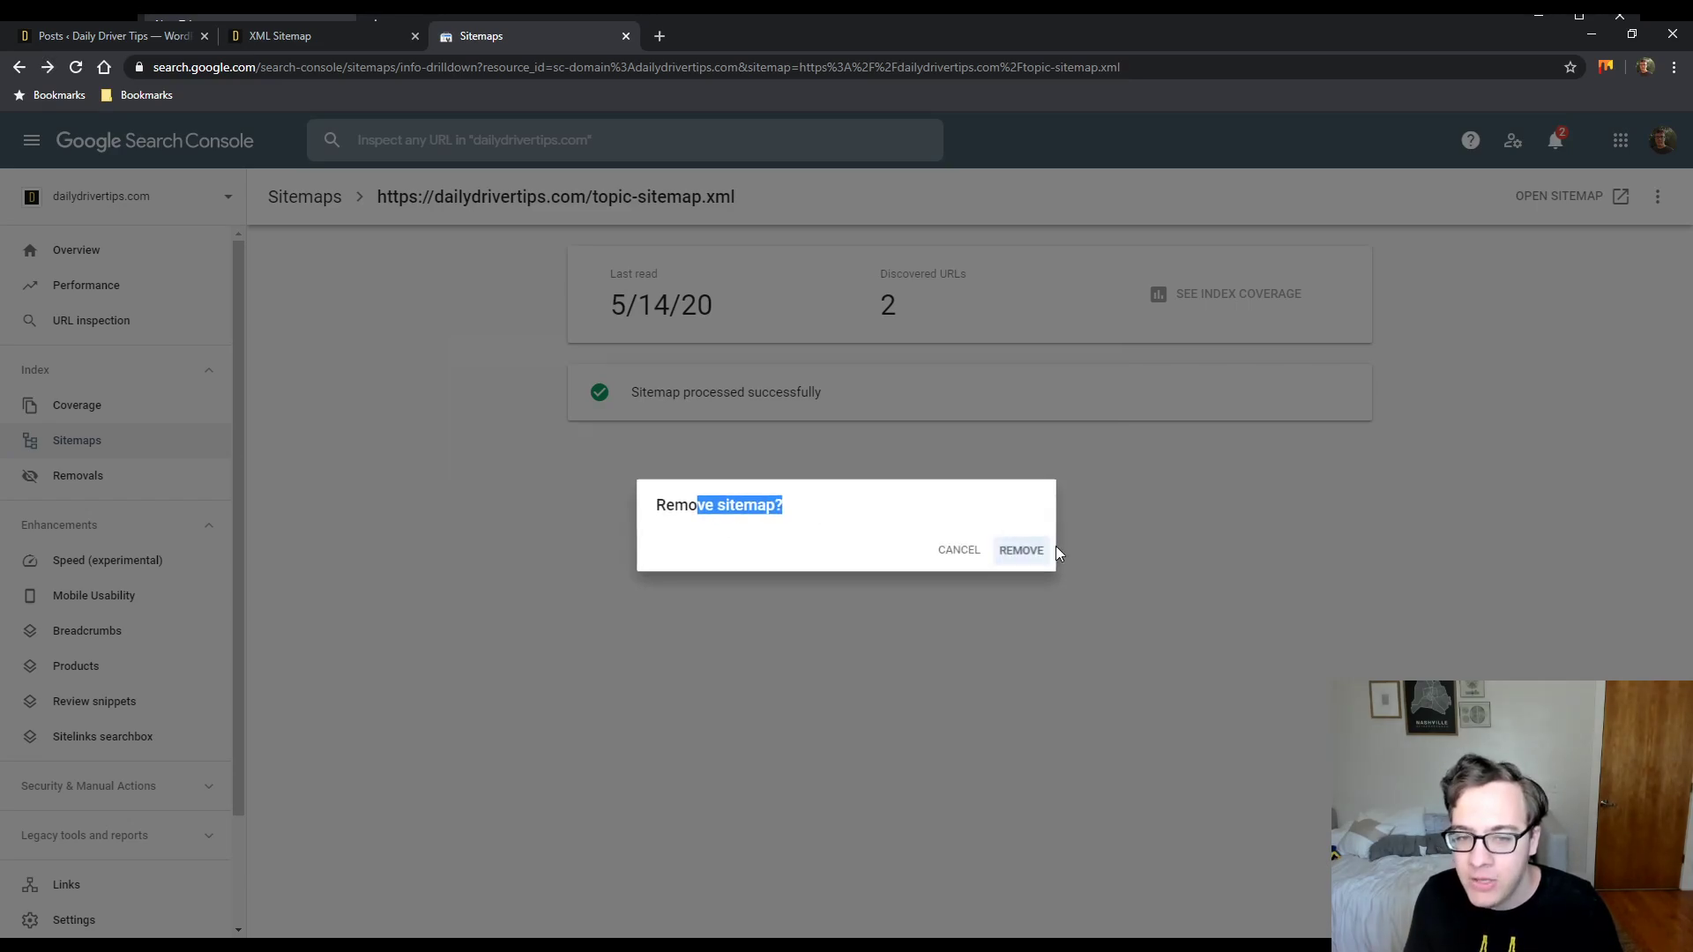
left_click(1019, 550)
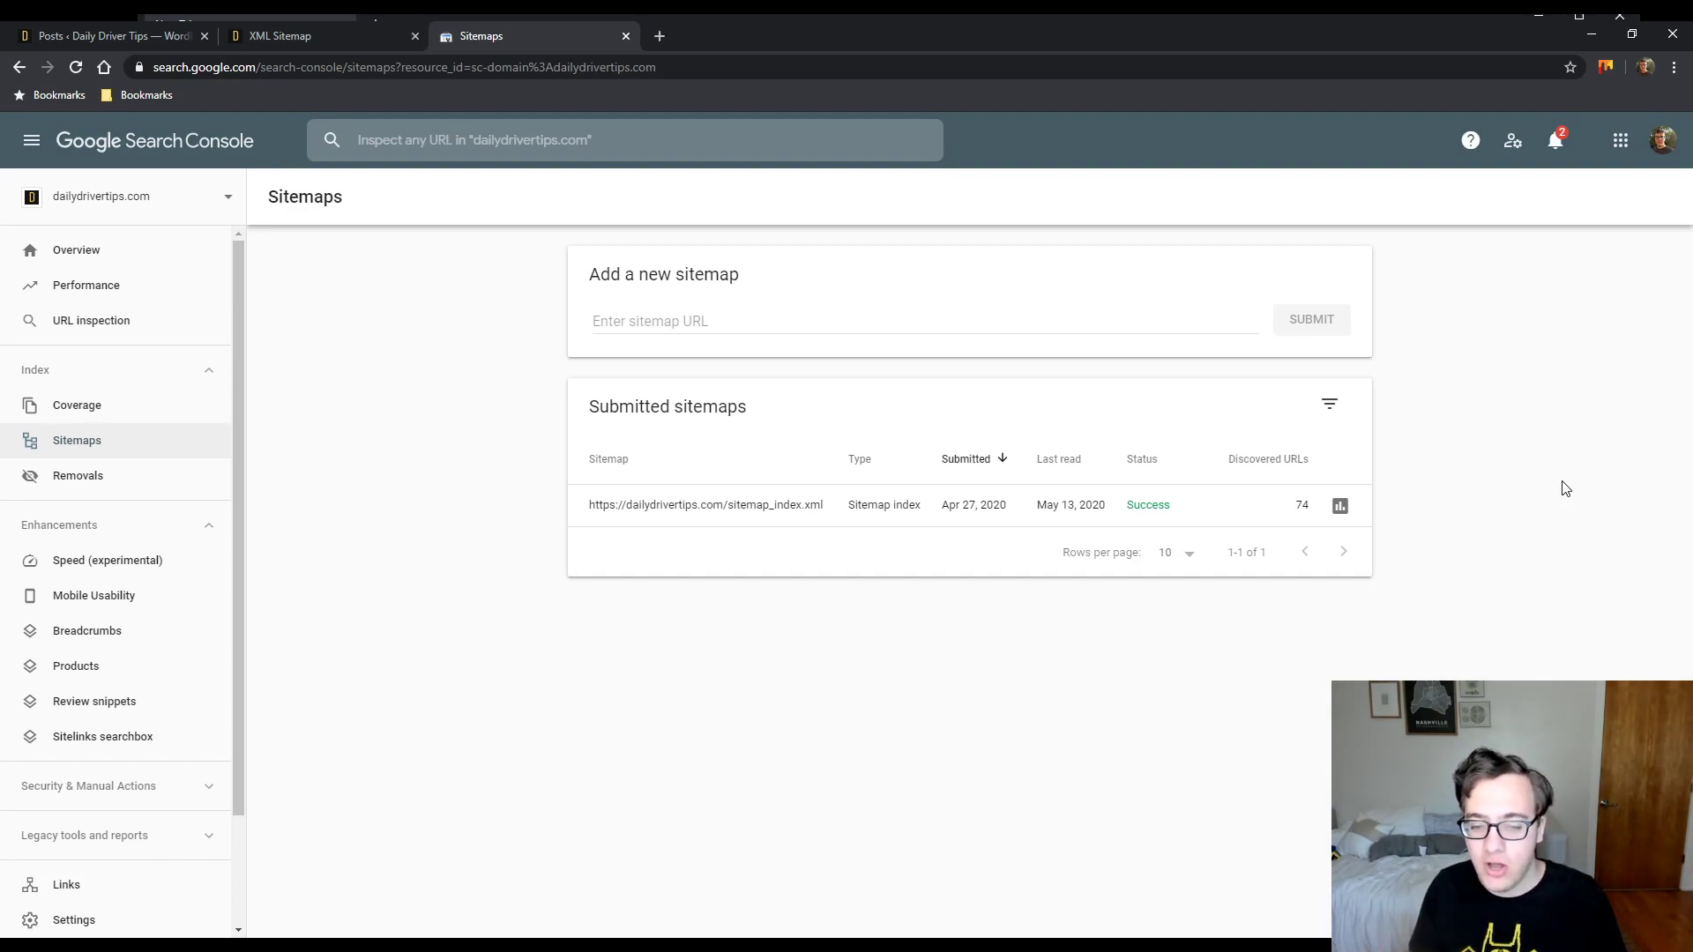
mouse_move(904, 504)
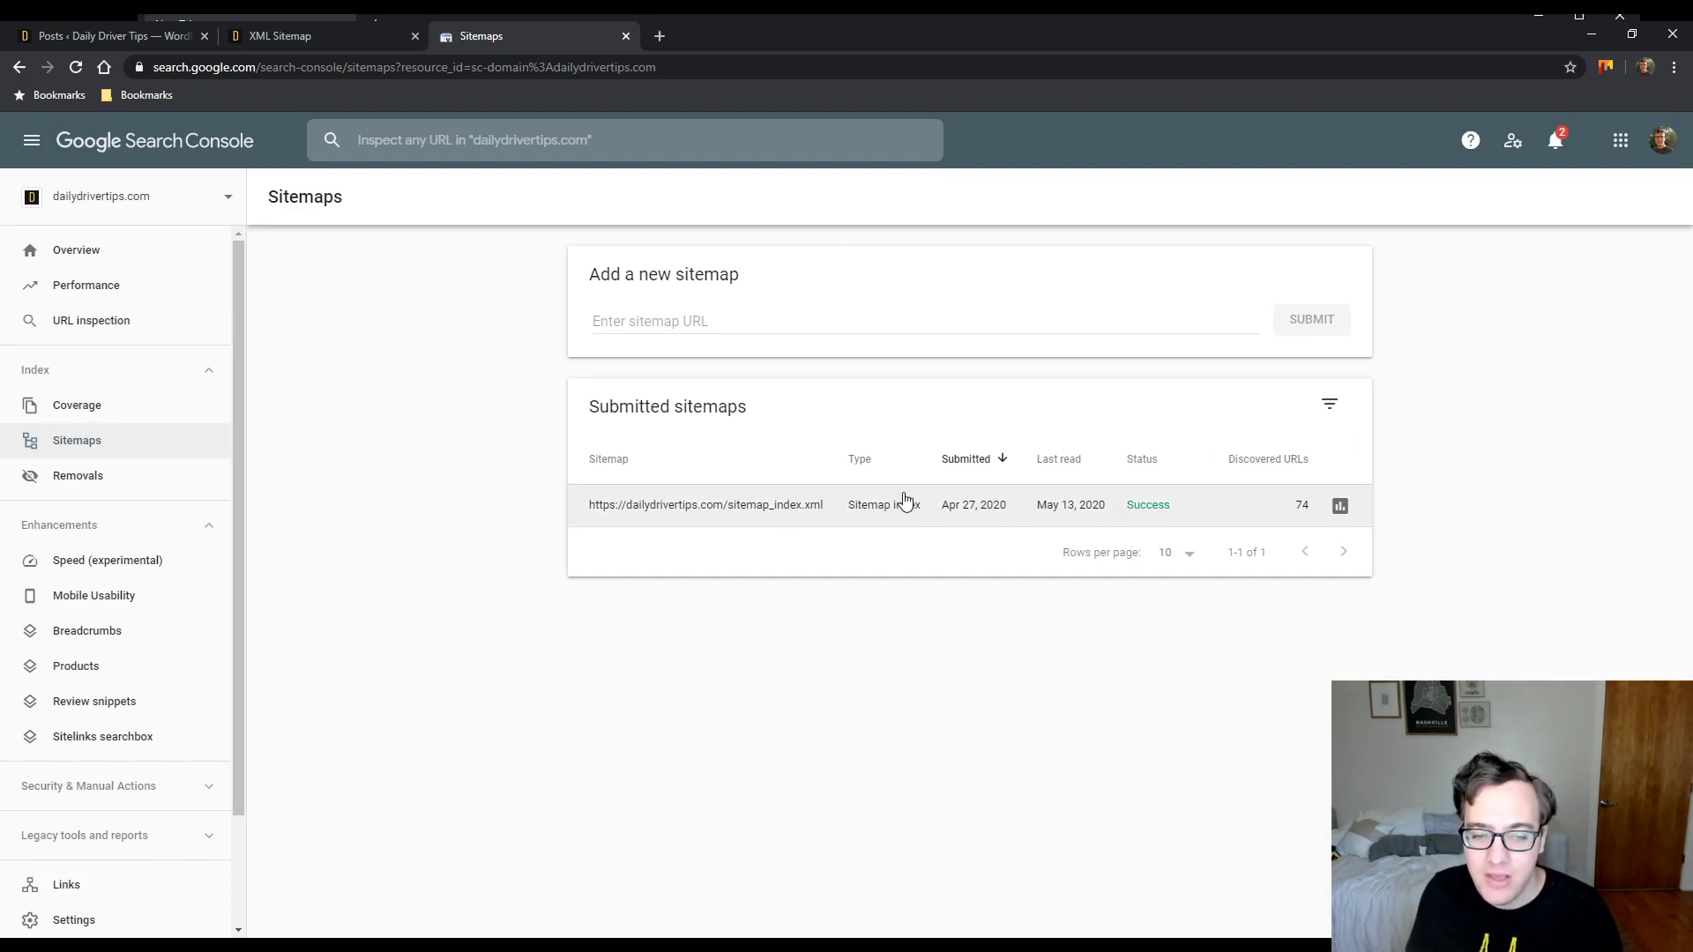
mouse_move(998, 540)
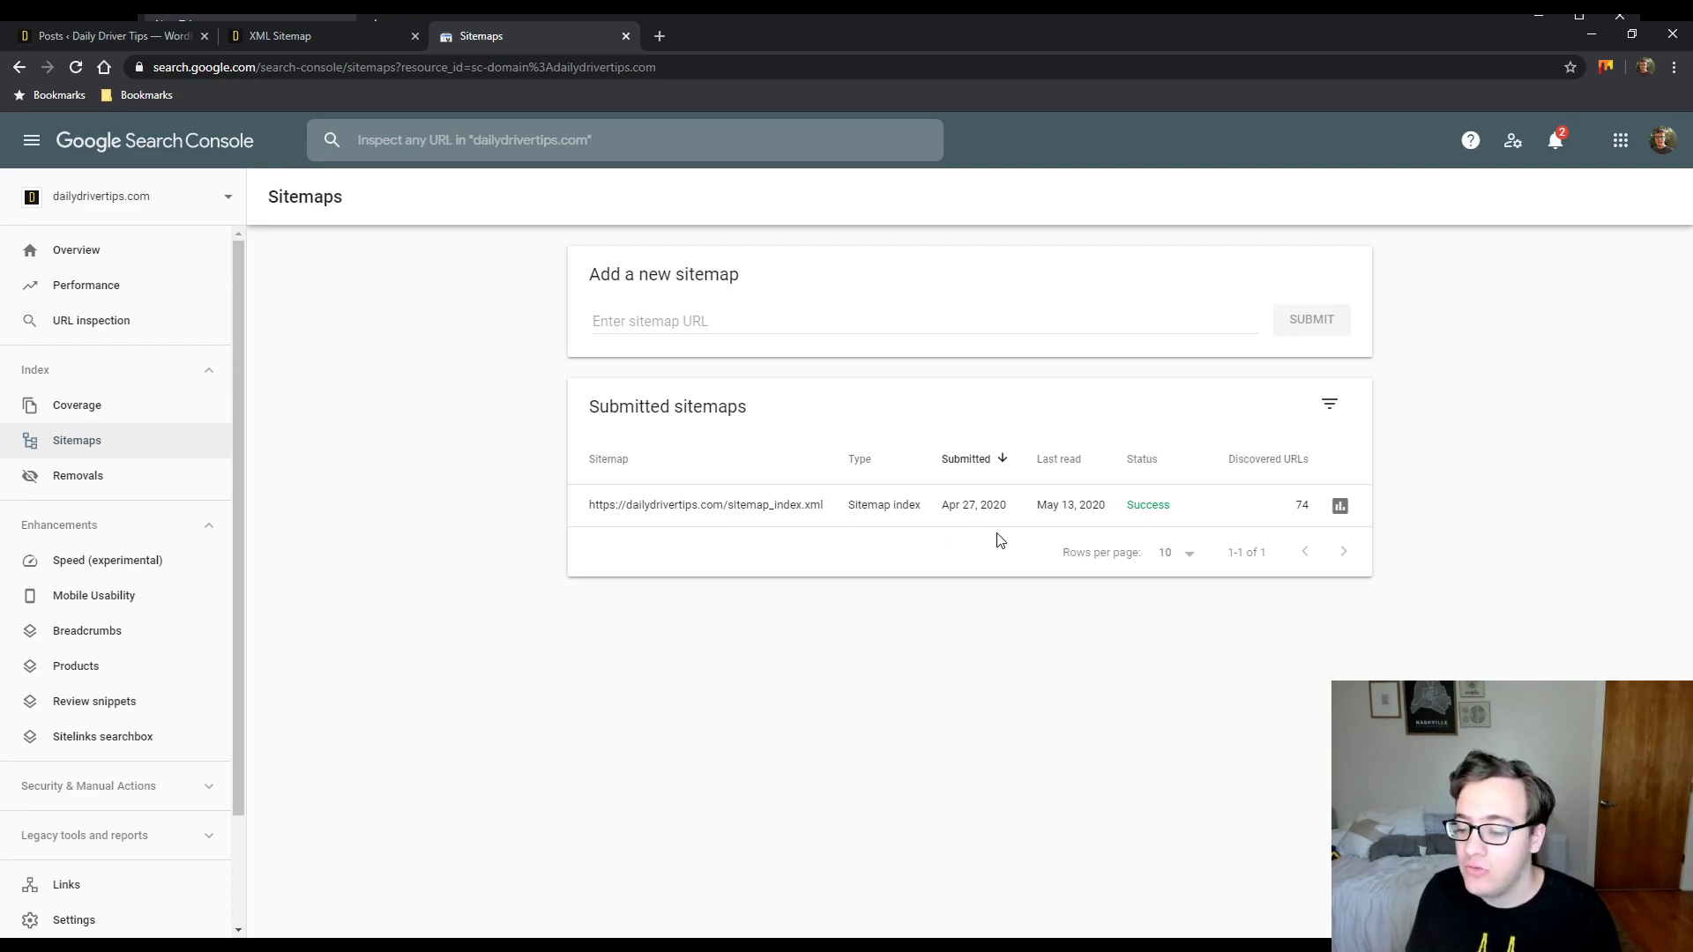